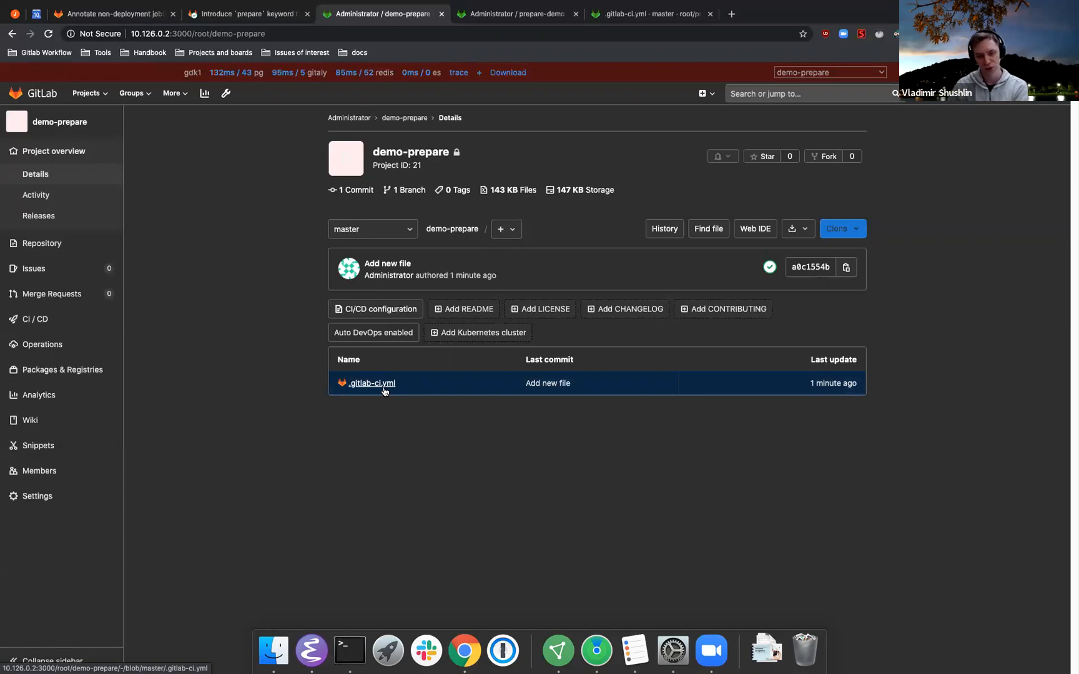
pyautogui.moveTo(379, 387)
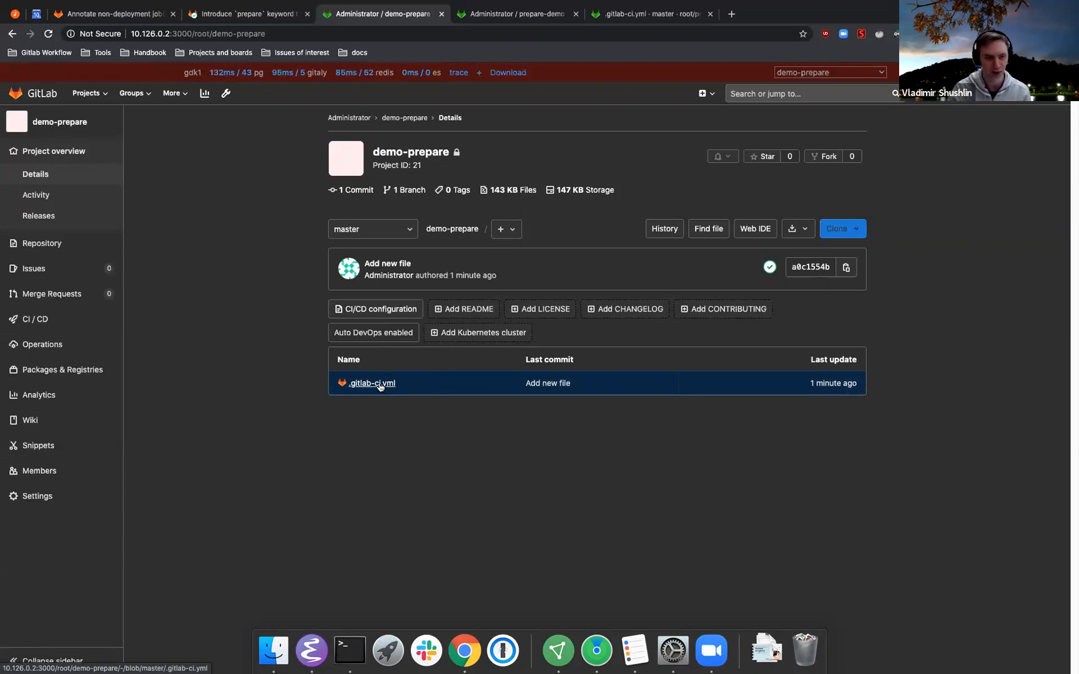
pyautogui.moveTo(393, 402)
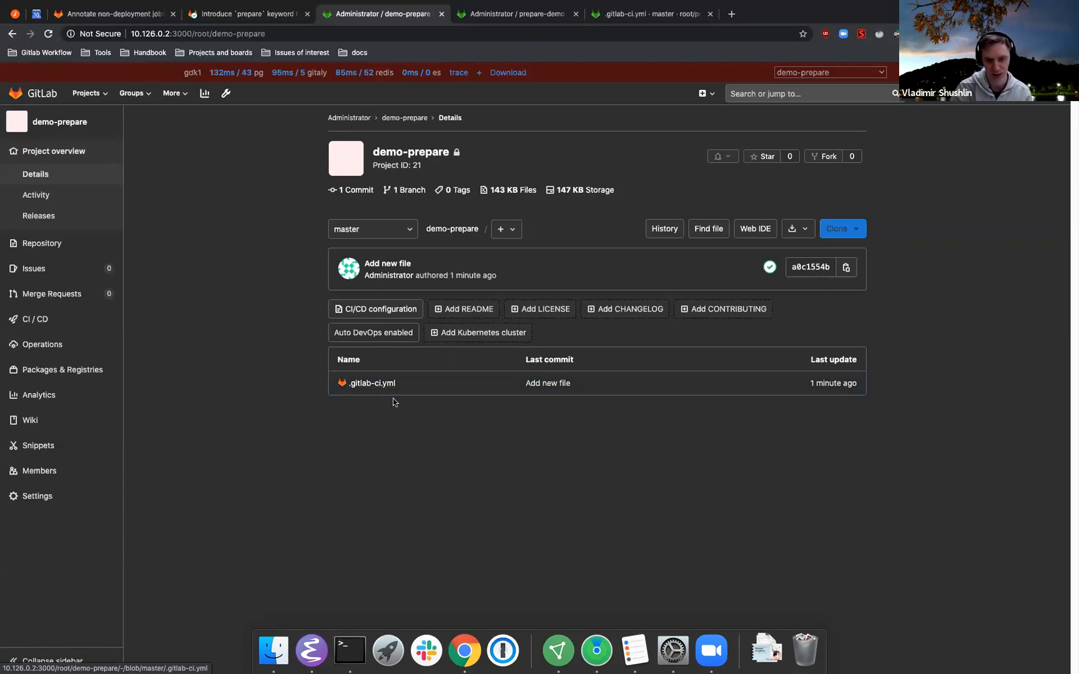
# Open the .gitlab-ci.yml file of the demo-prepare project from the file list.
pyautogui.click(372, 383)
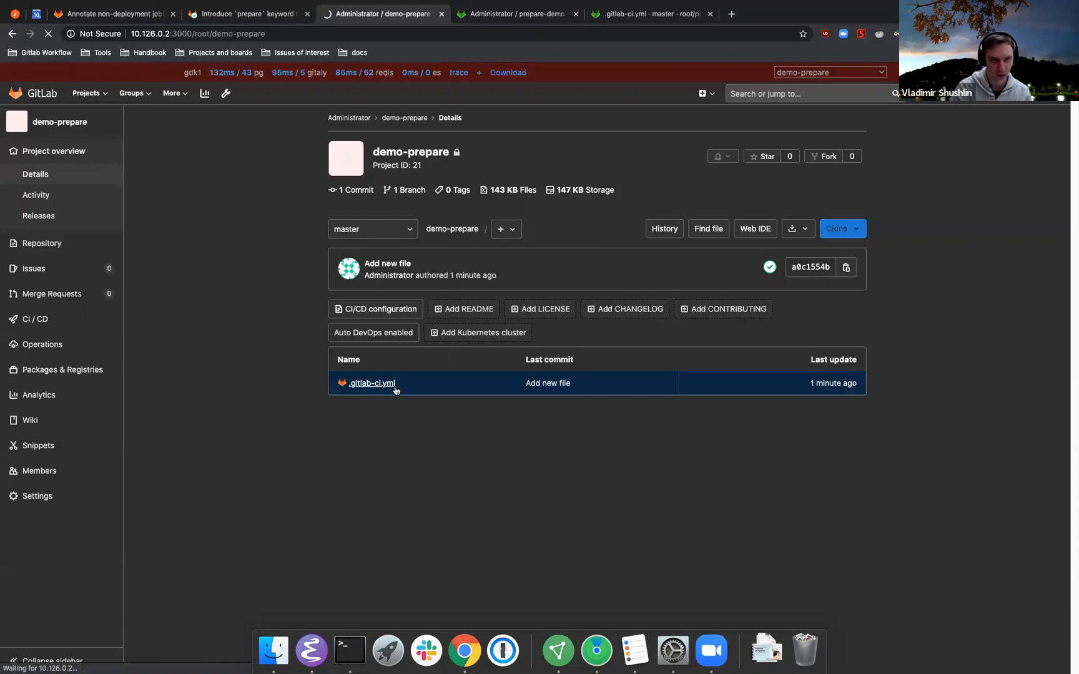
pyautogui.click(372, 384)
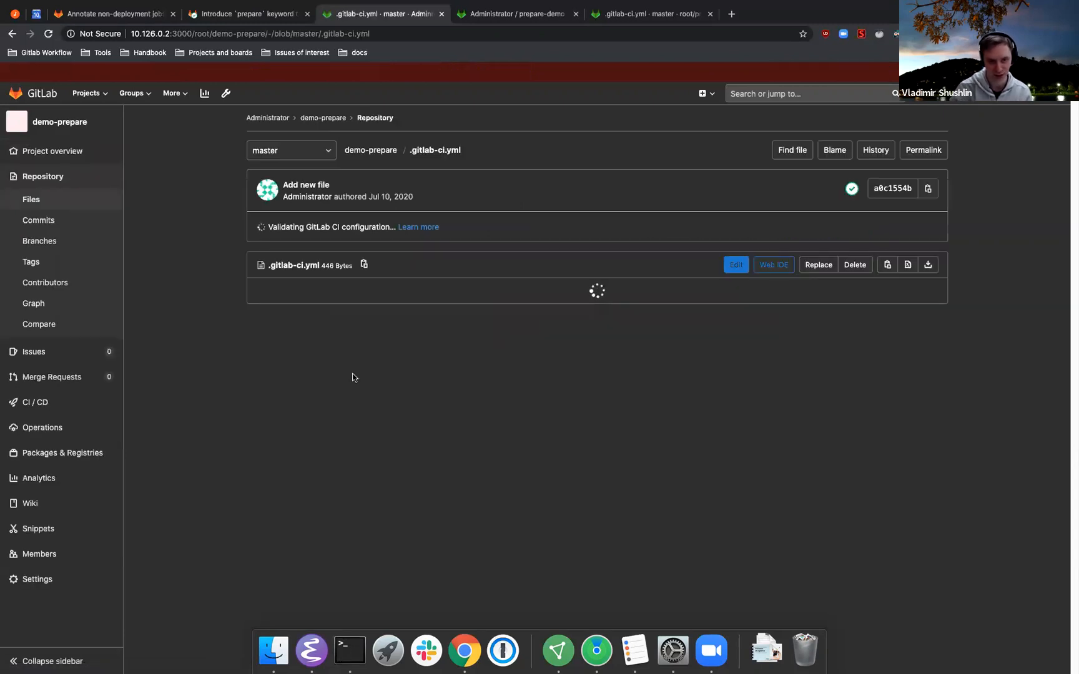
pyautogui.moveTo(752, 307)
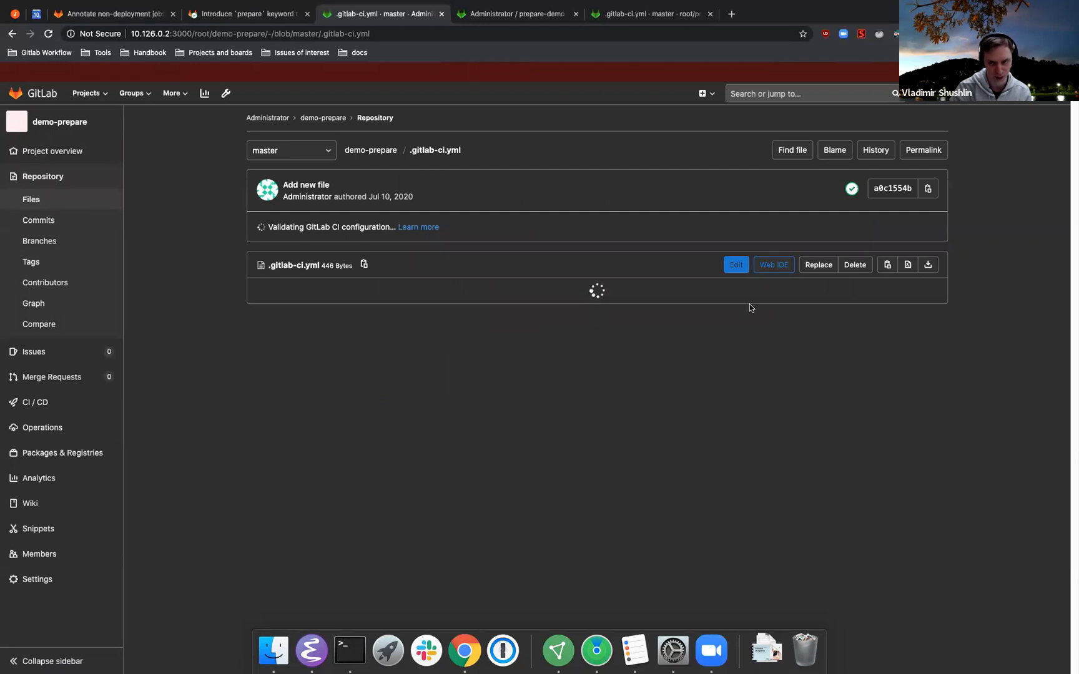
pyautogui.click(772, 265)
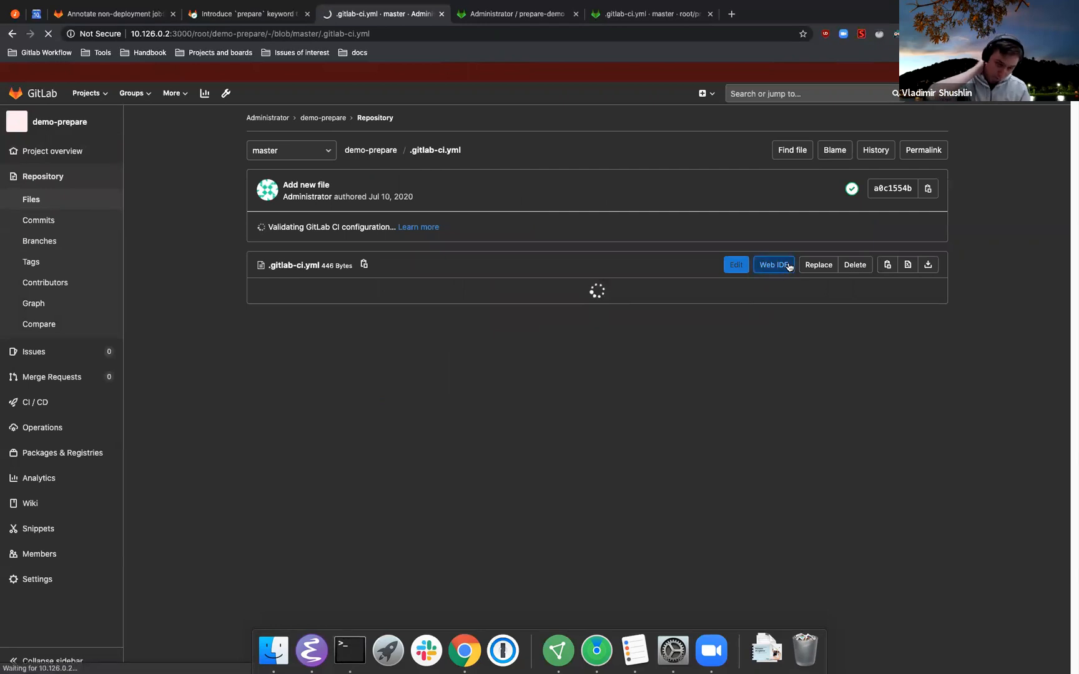
# Open .gitlab-ci.yml in the Web IDE to review the build job and staging environment.
pyautogui.click(772, 264)
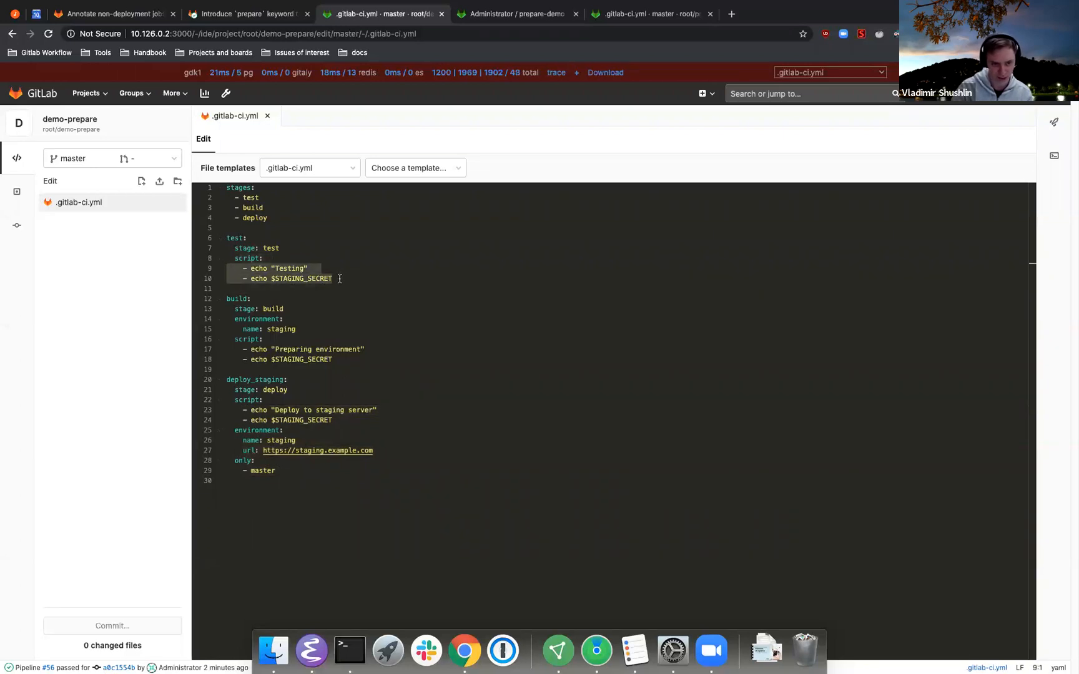
pyautogui.moveTo(326, 342)
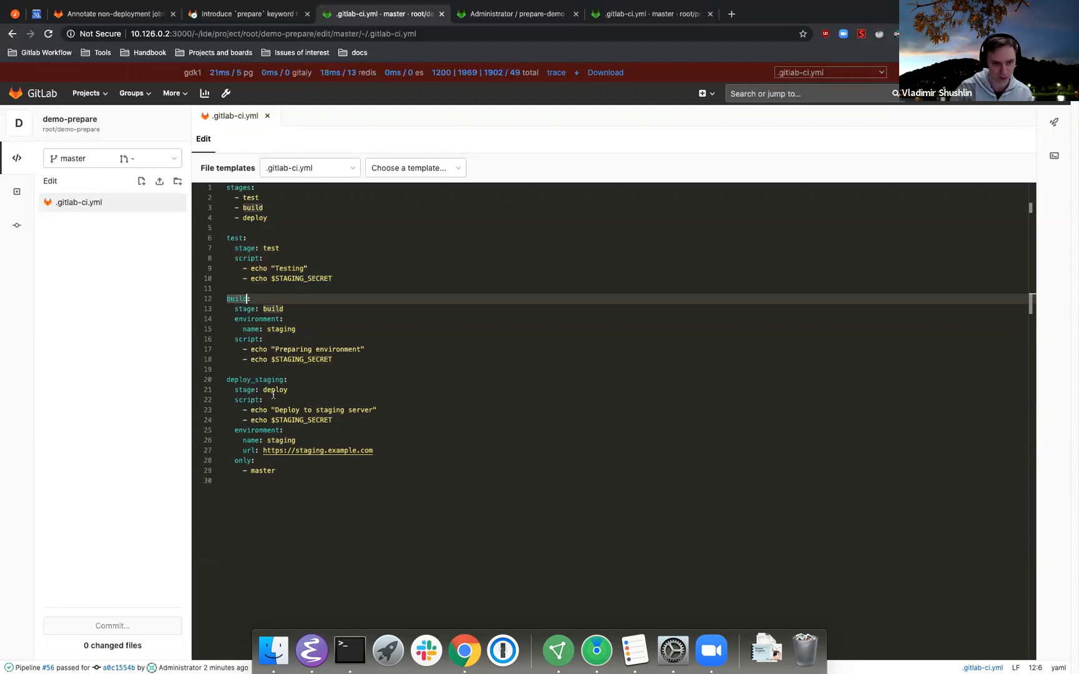
pyautogui.moveTo(374, 366)
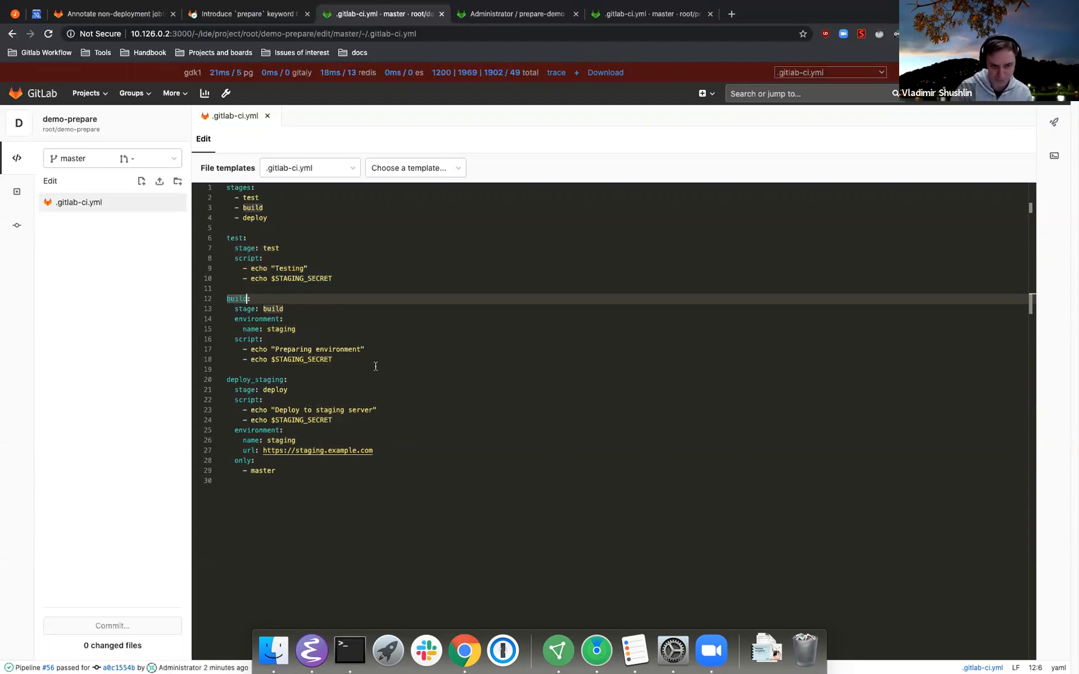
pyautogui.moveTo(119, 144)
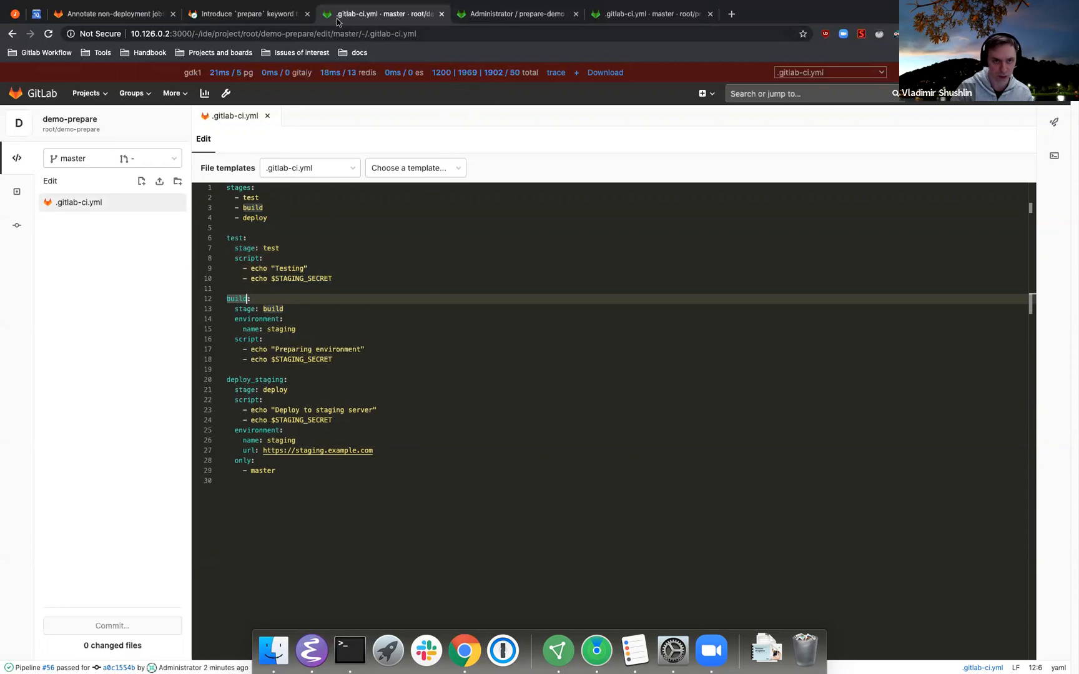
# Show the demo-prepare pipeline list and expand the test stage of pipeline #56.
pyautogui.click(516, 14)
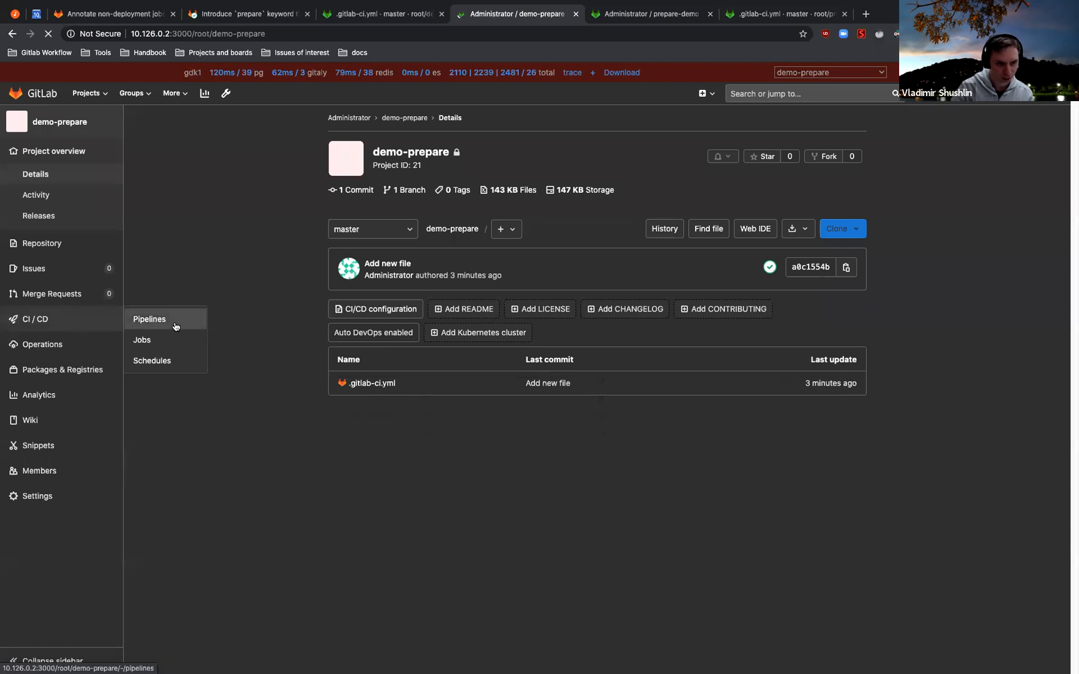
pyautogui.click(149, 319)
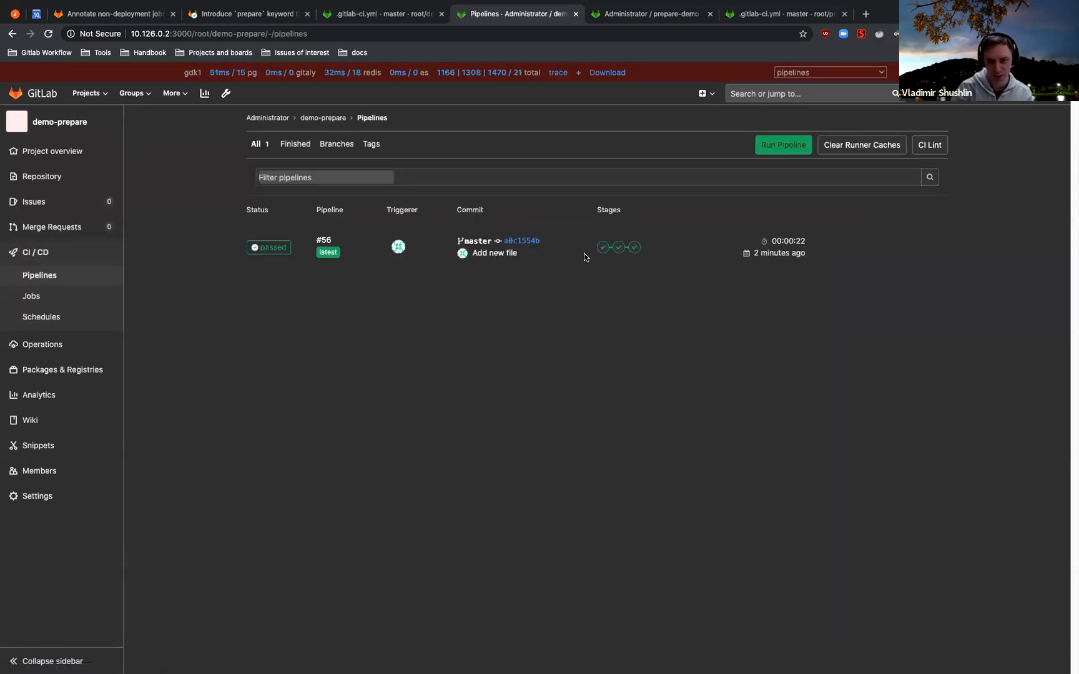
pyautogui.moveTo(560, 253)
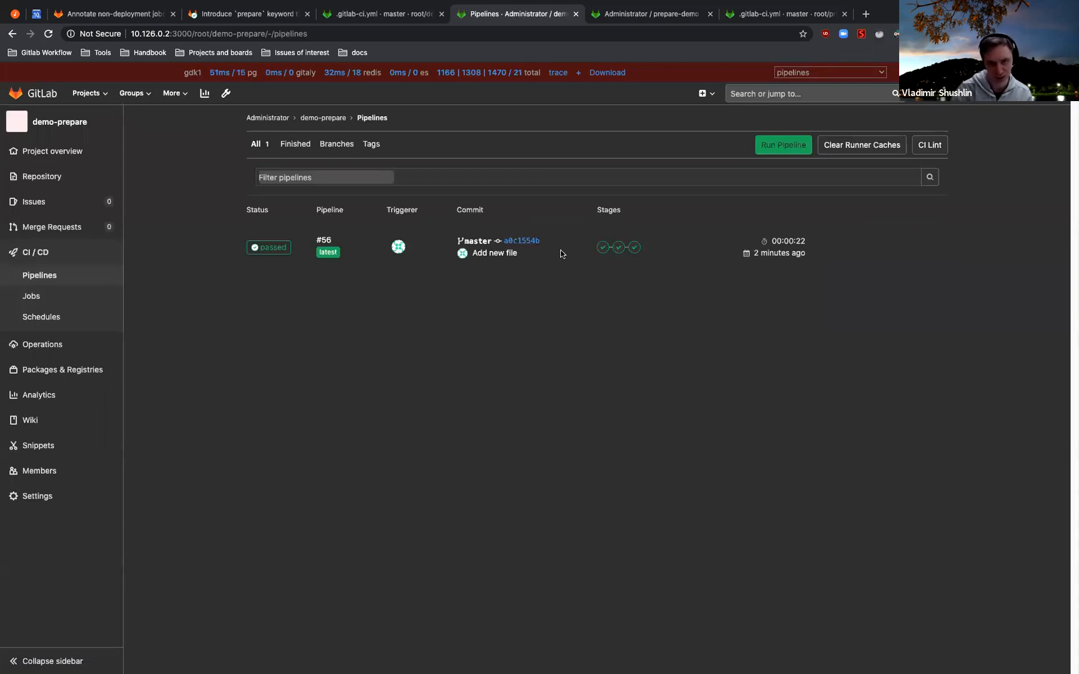
pyautogui.moveTo(603, 247)
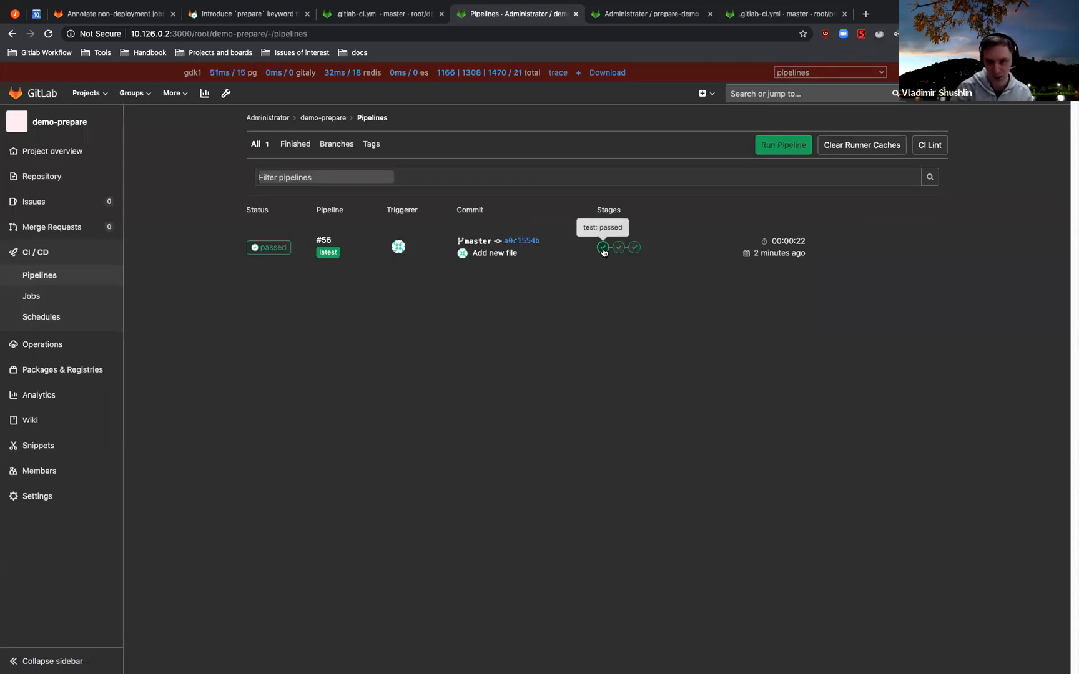
pyautogui.click(603, 247)
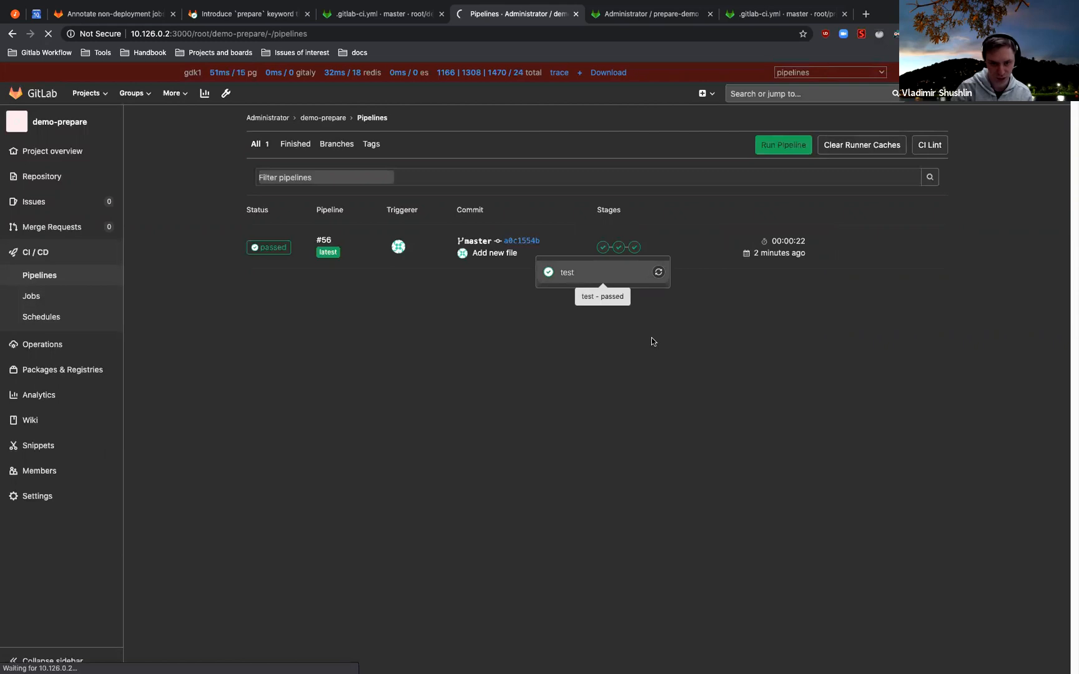
# View the test job log, then pipeline #56's build job #752 log printing "blabla".
pyautogui.click(567, 272)
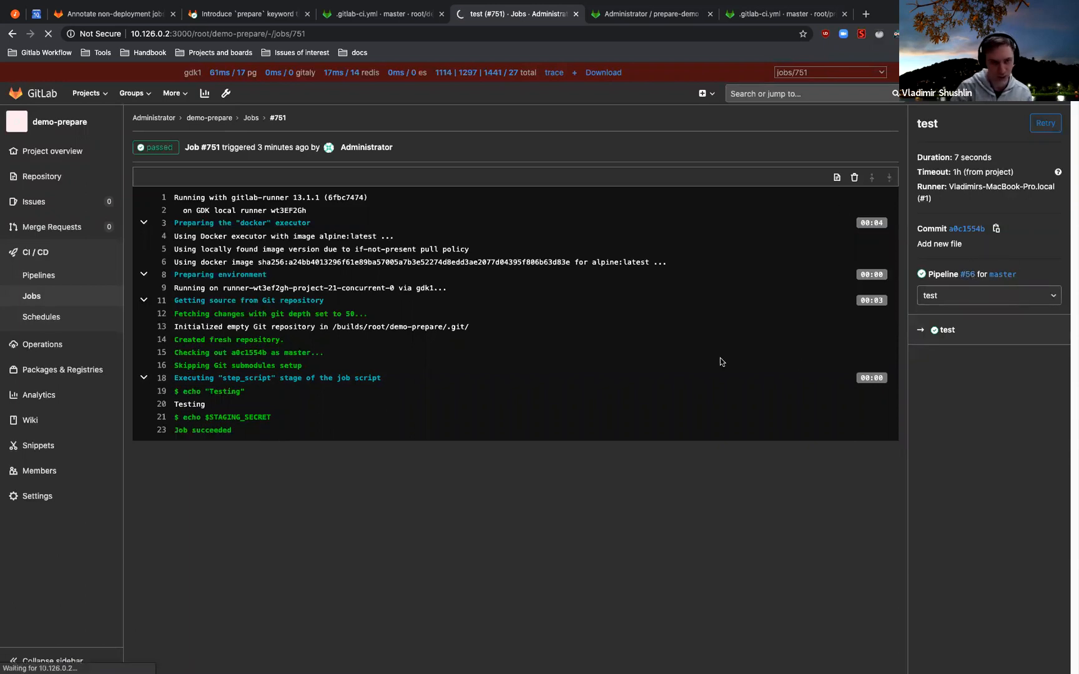
pyautogui.click(974, 274)
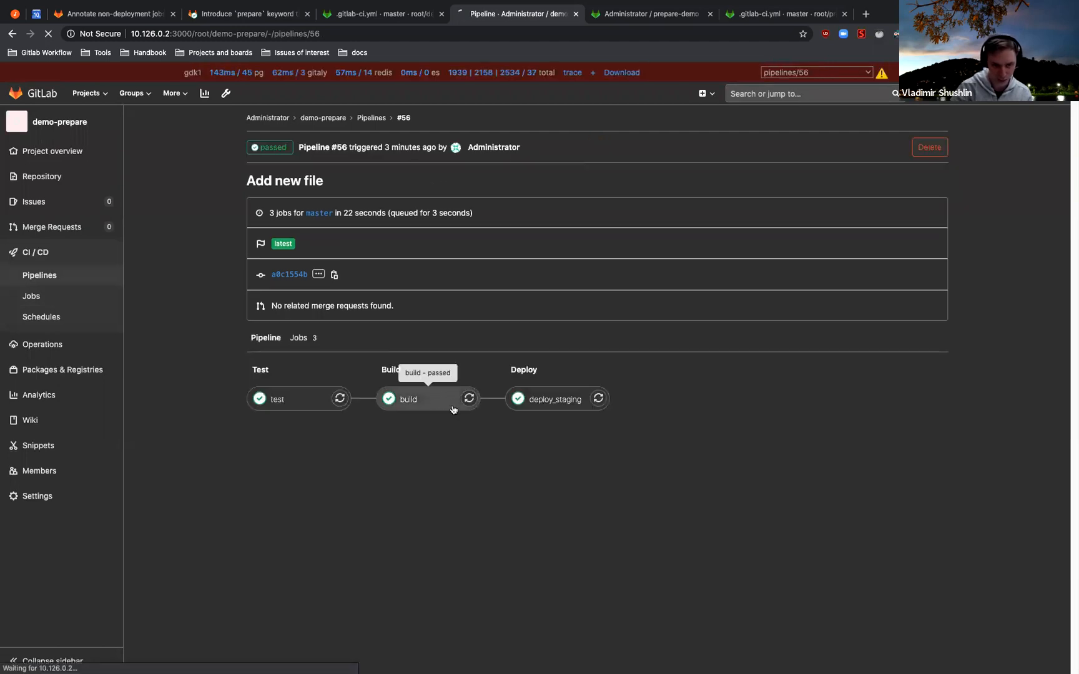
pyautogui.click(407, 400)
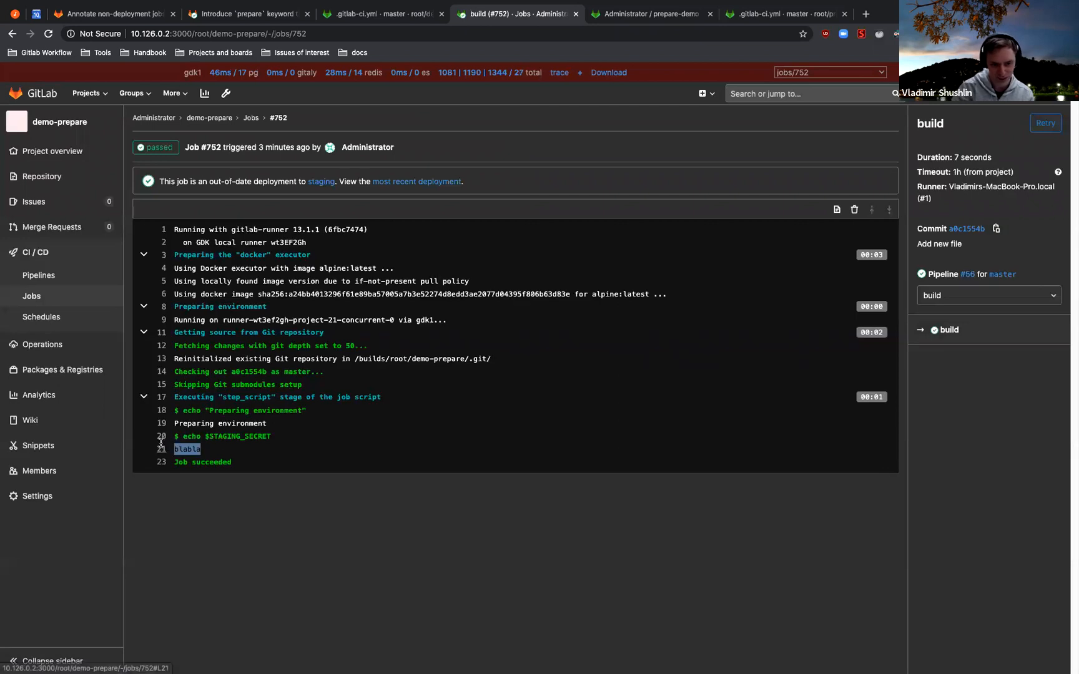
pyautogui.moveTo(292, 397)
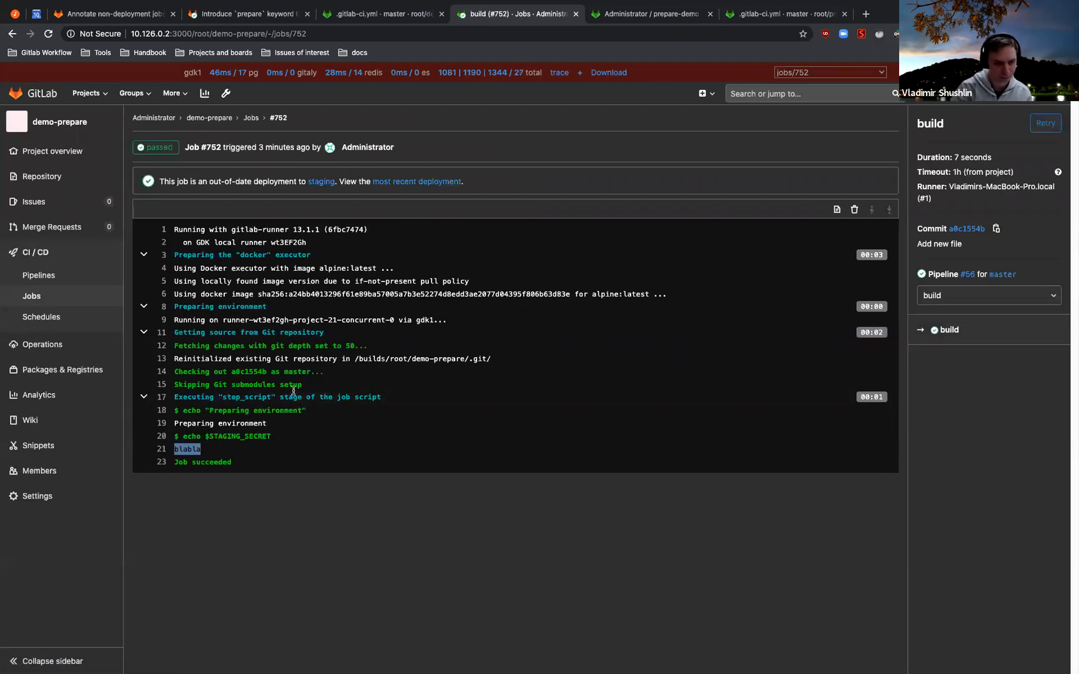
pyautogui.click(299, 469)
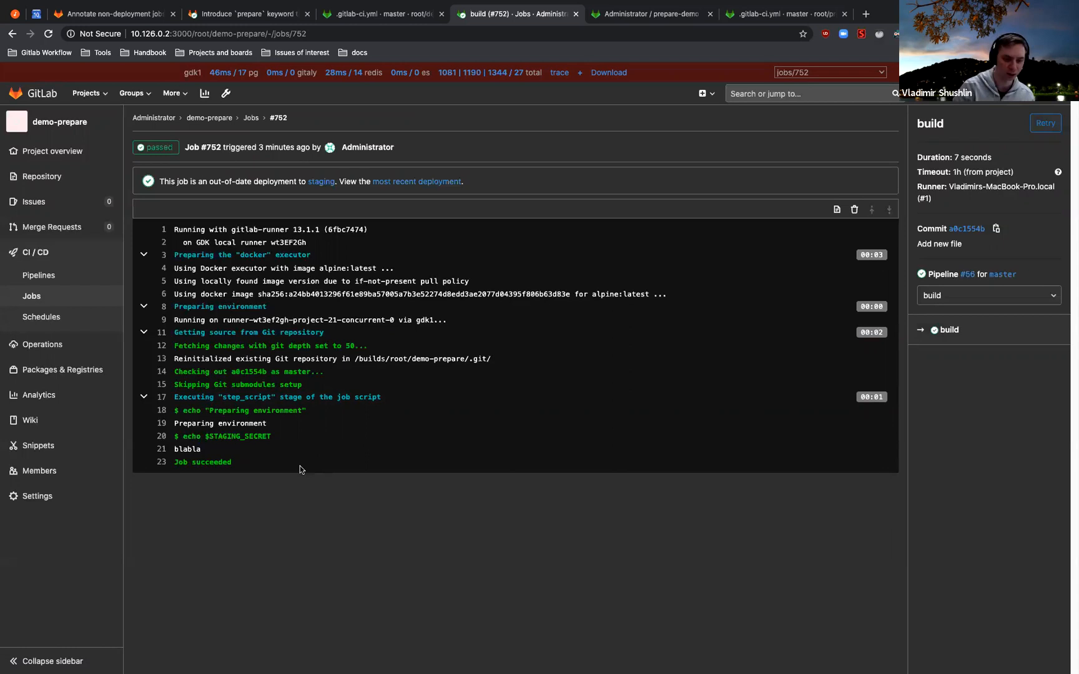
# Go to Operations > Environments and open the staging environment's deployment history.
pyautogui.click(42, 344)
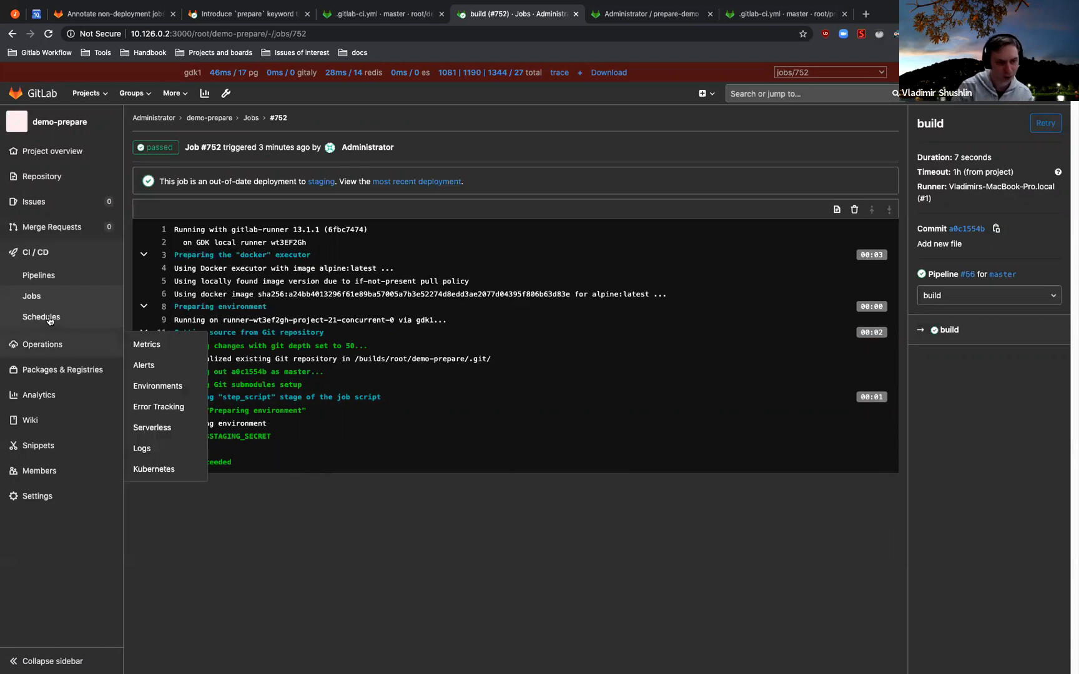
pyautogui.moveTo(144, 365)
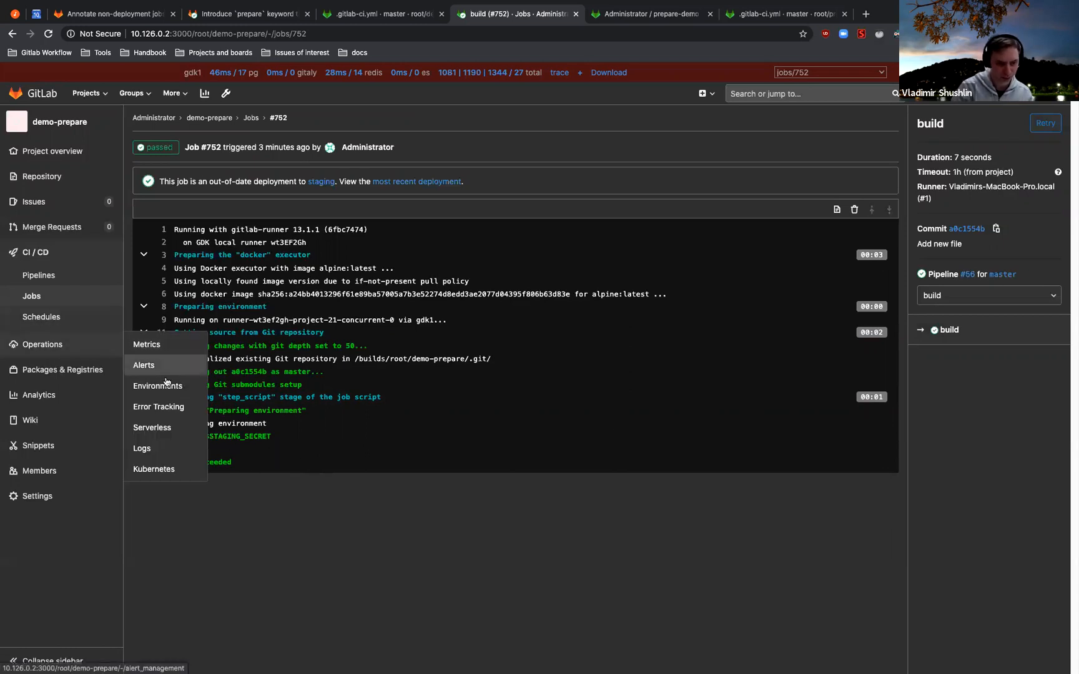
pyautogui.click(157, 385)
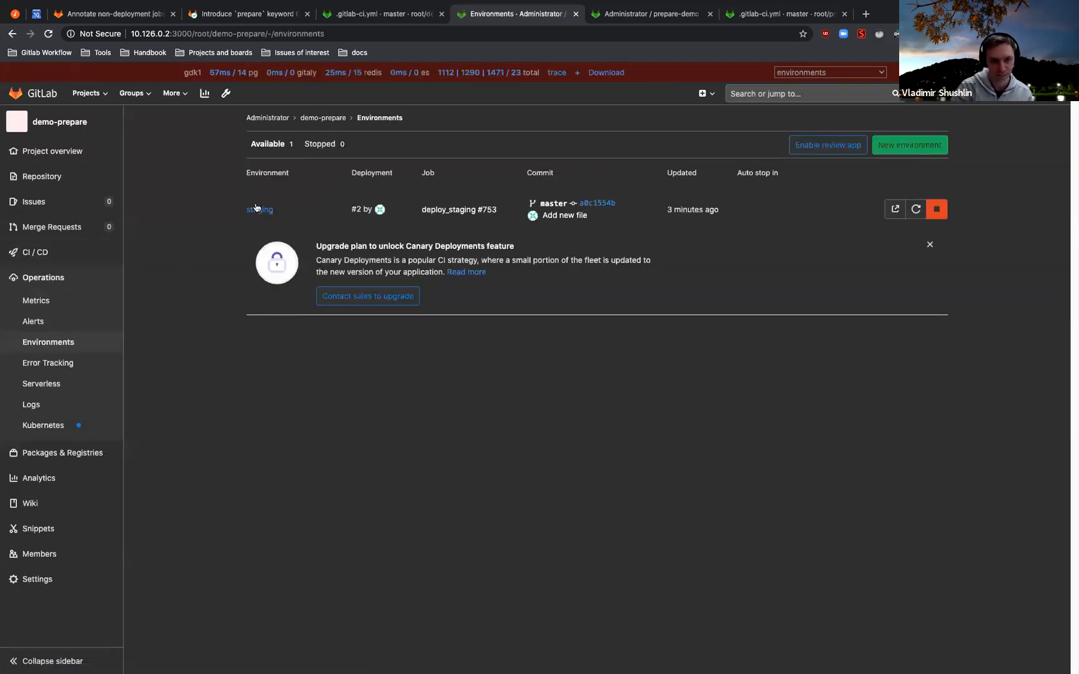
pyautogui.click(260, 210)
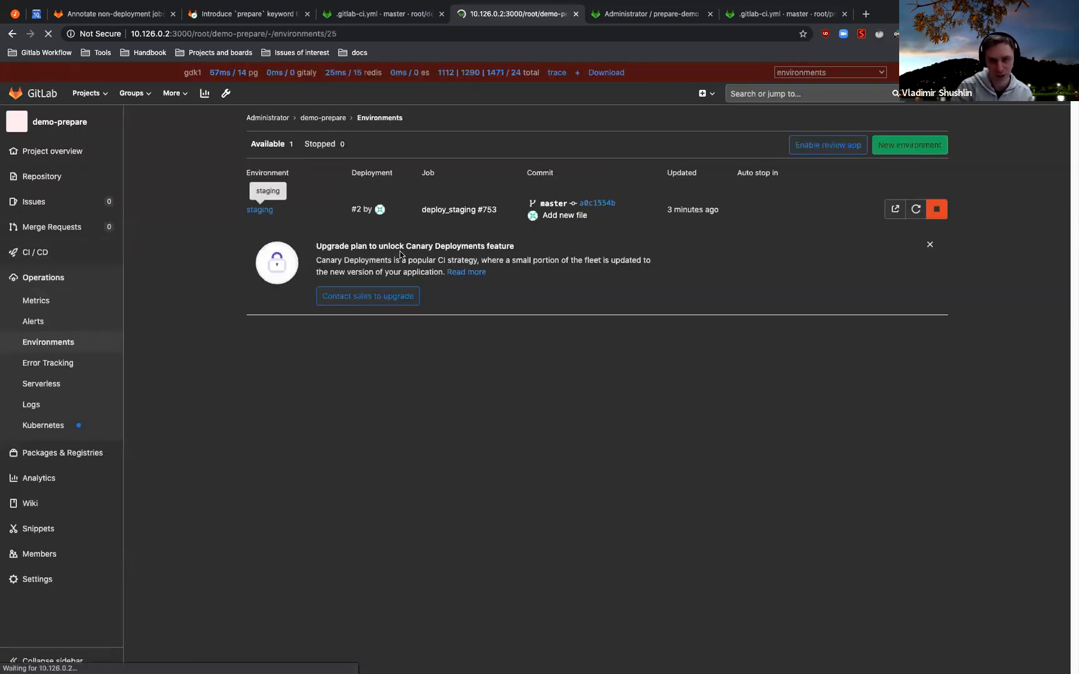
# Review the staging deployments #1 build and #2 deploy_staging.
pyautogui.click(260, 210)
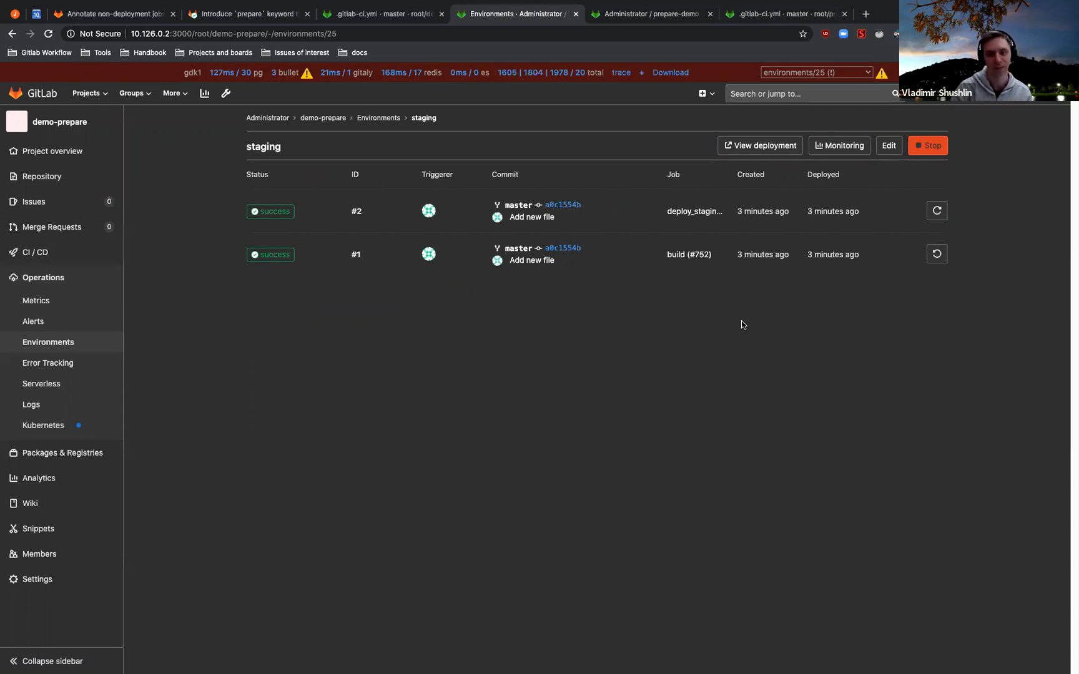
pyautogui.moveTo(790, 239)
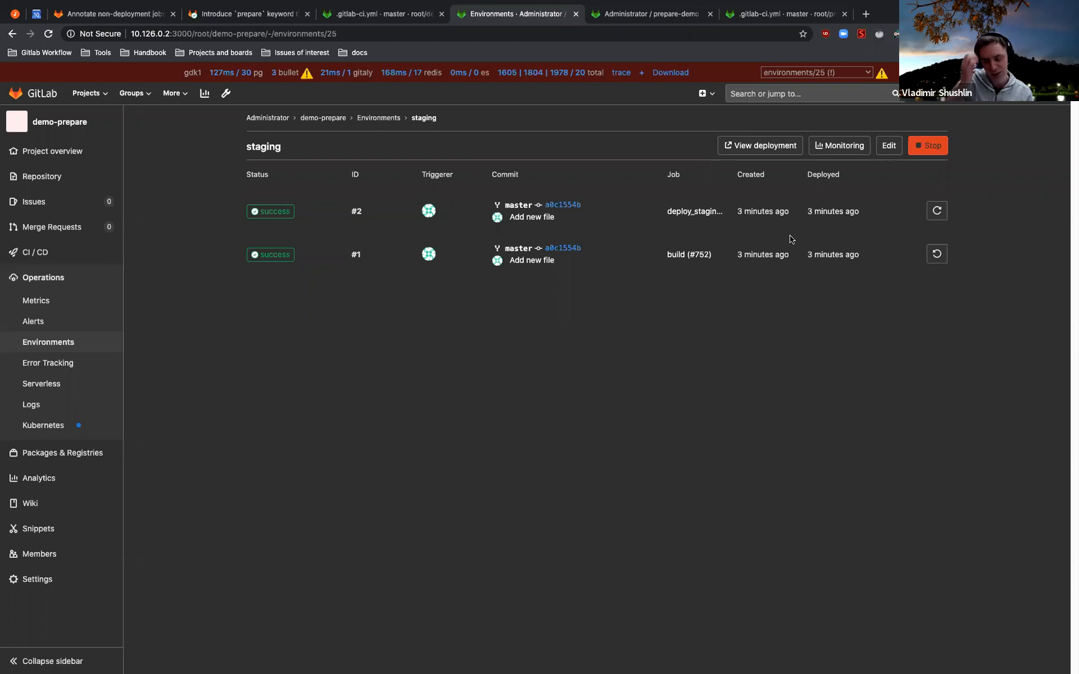
pyautogui.moveTo(718, 360)
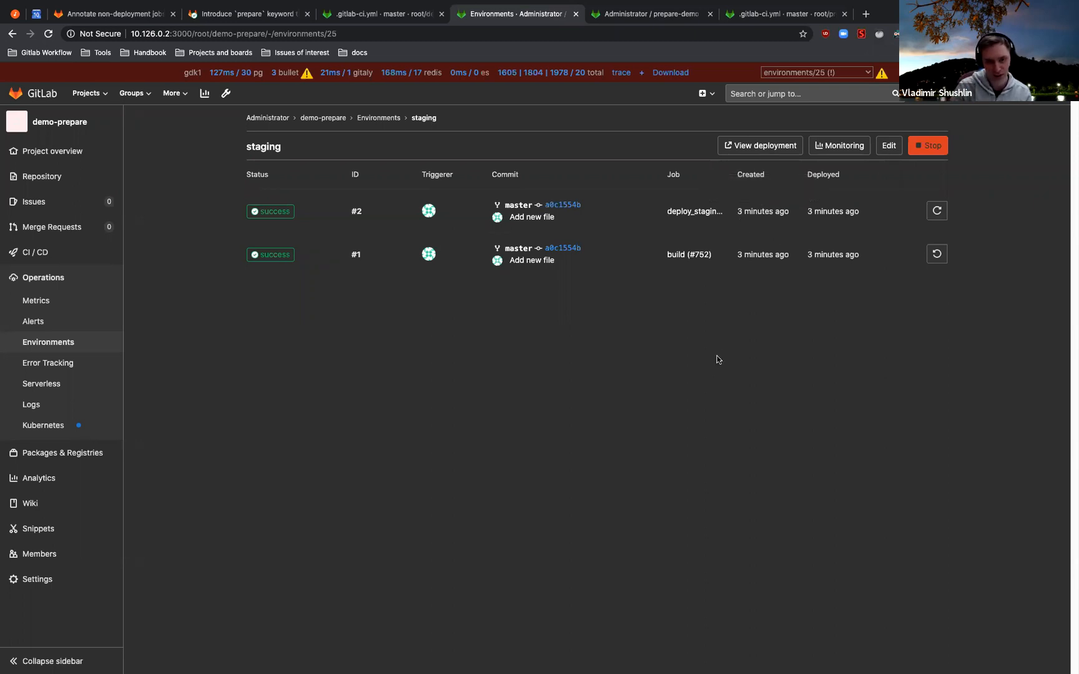
pyautogui.moveTo(689, 399)
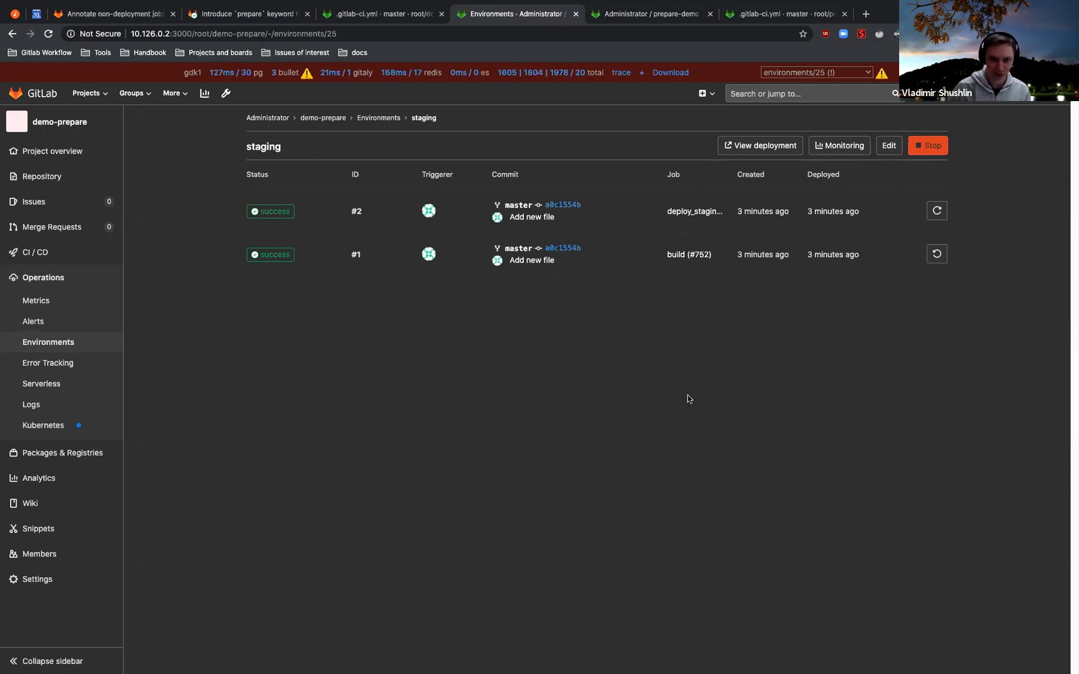
pyautogui.moveTo(622, 390)
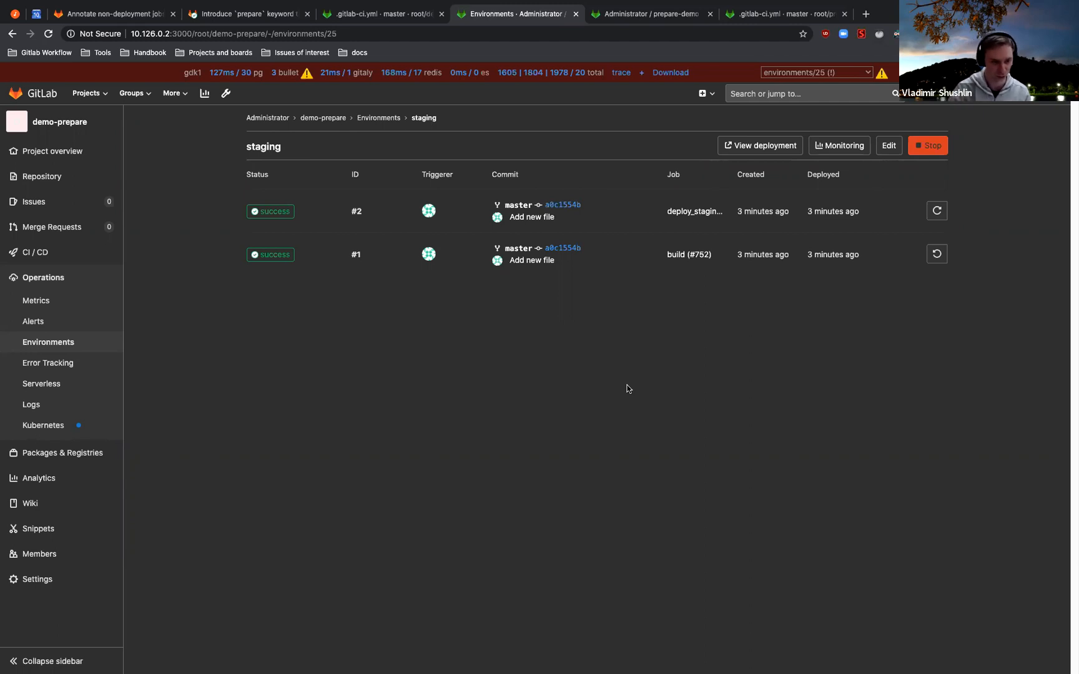
pyautogui.moveTo(556, 374)
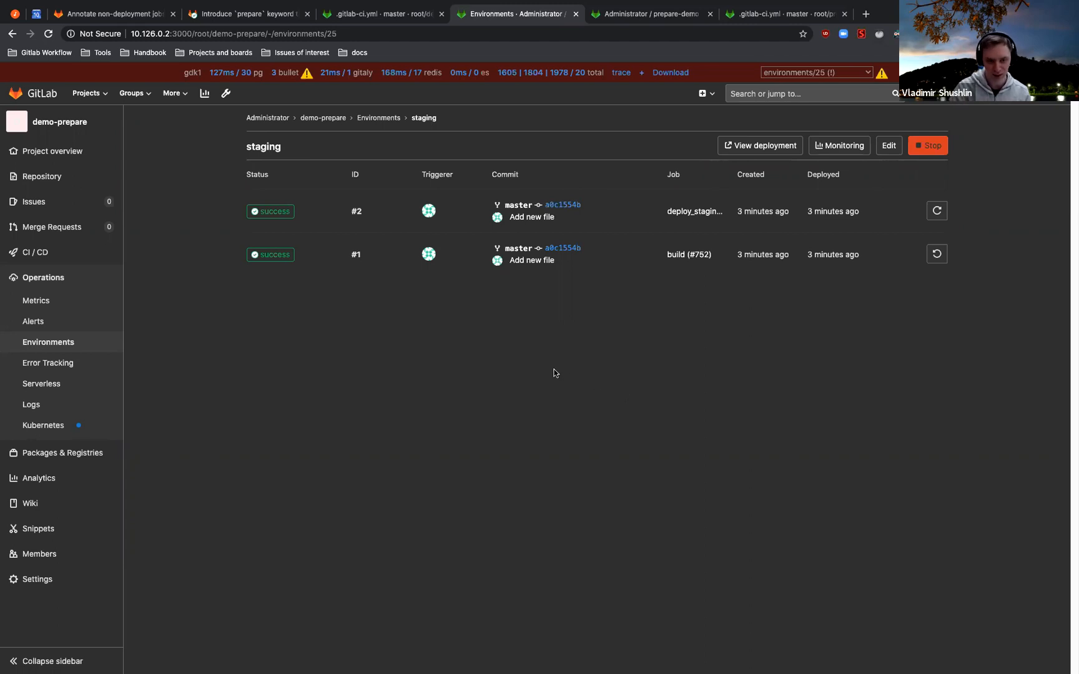
pyautogui.moveTo(352, 385)
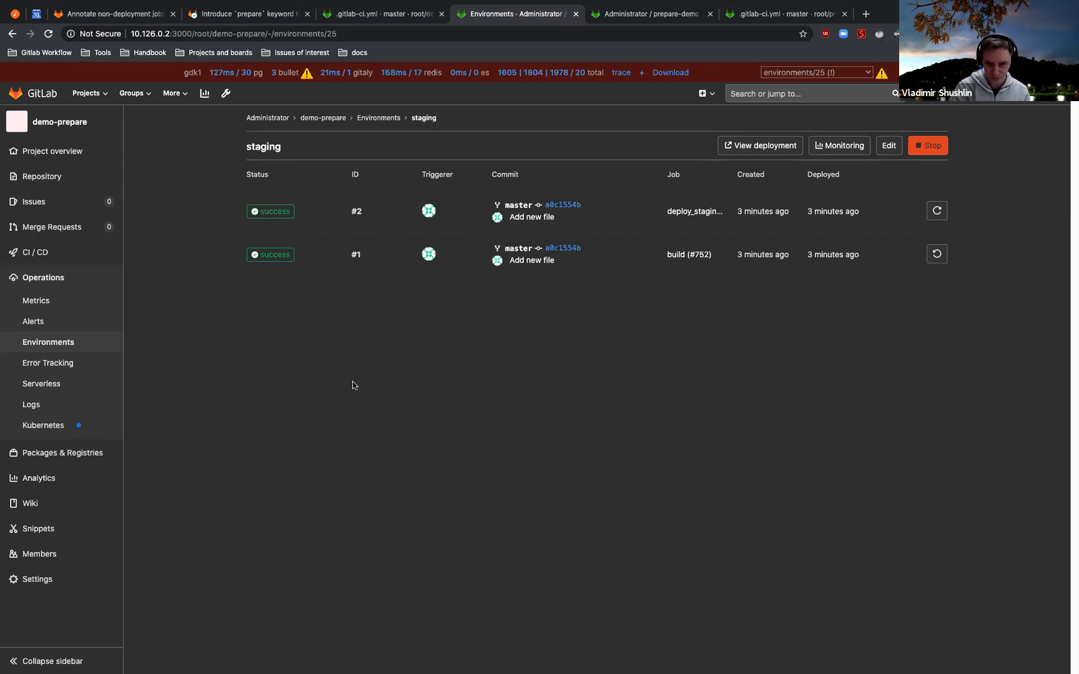
pyautogui.moveTo(577, 353)
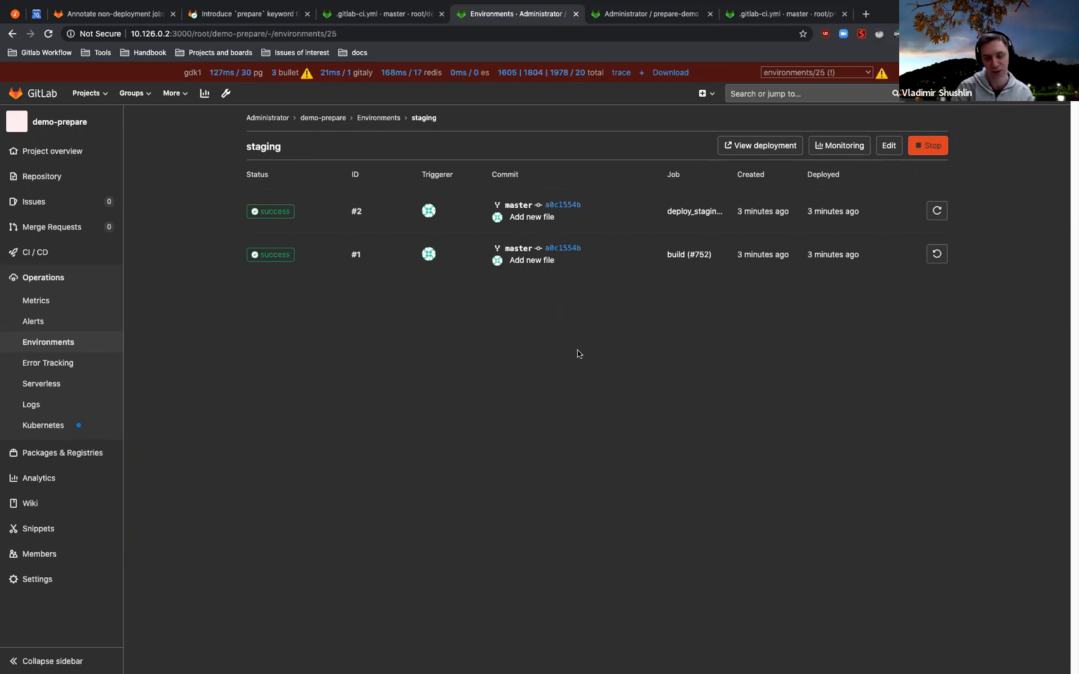
pyautogui.moveTo(598, 356)
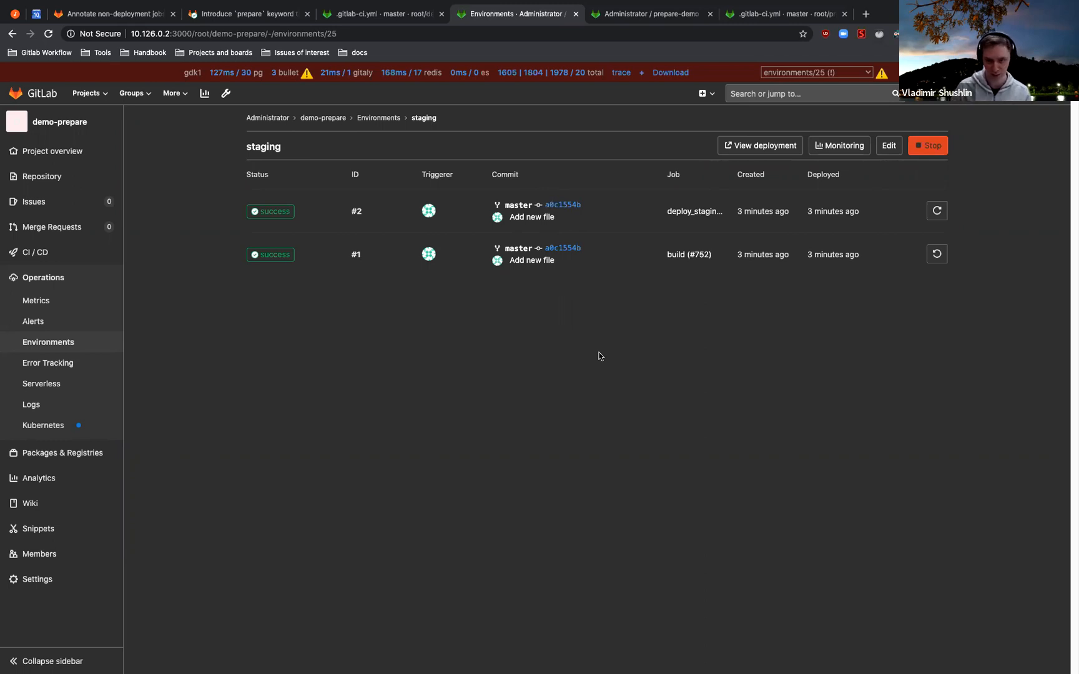
pyautogui.moveTo(612, 203)
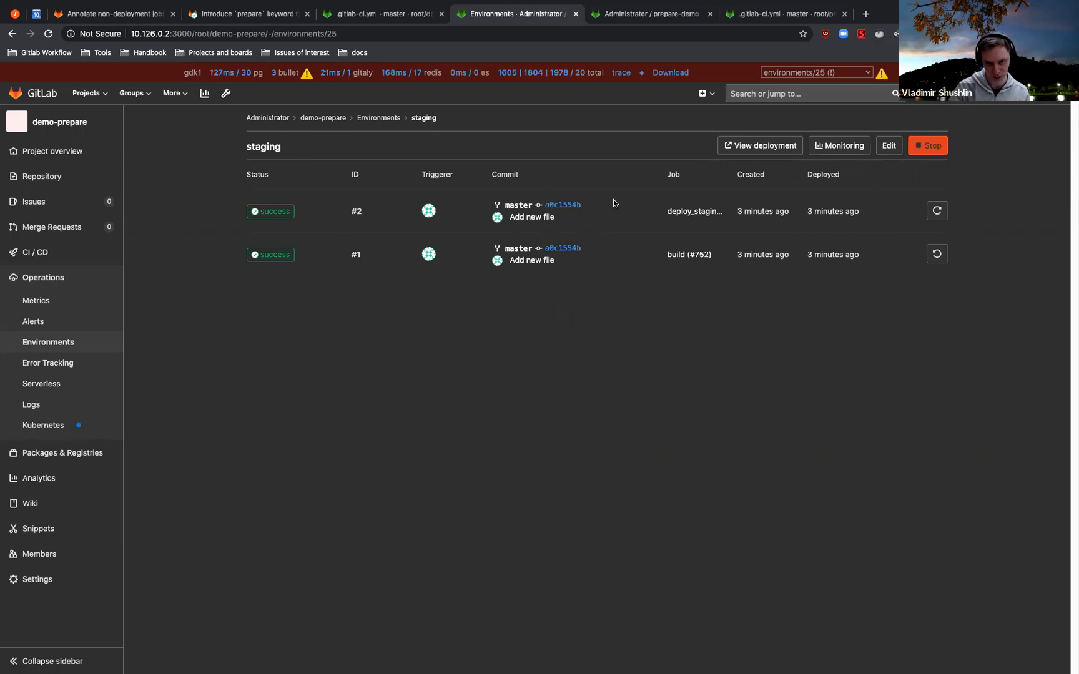
pyautogui.moveTo(208, 390)
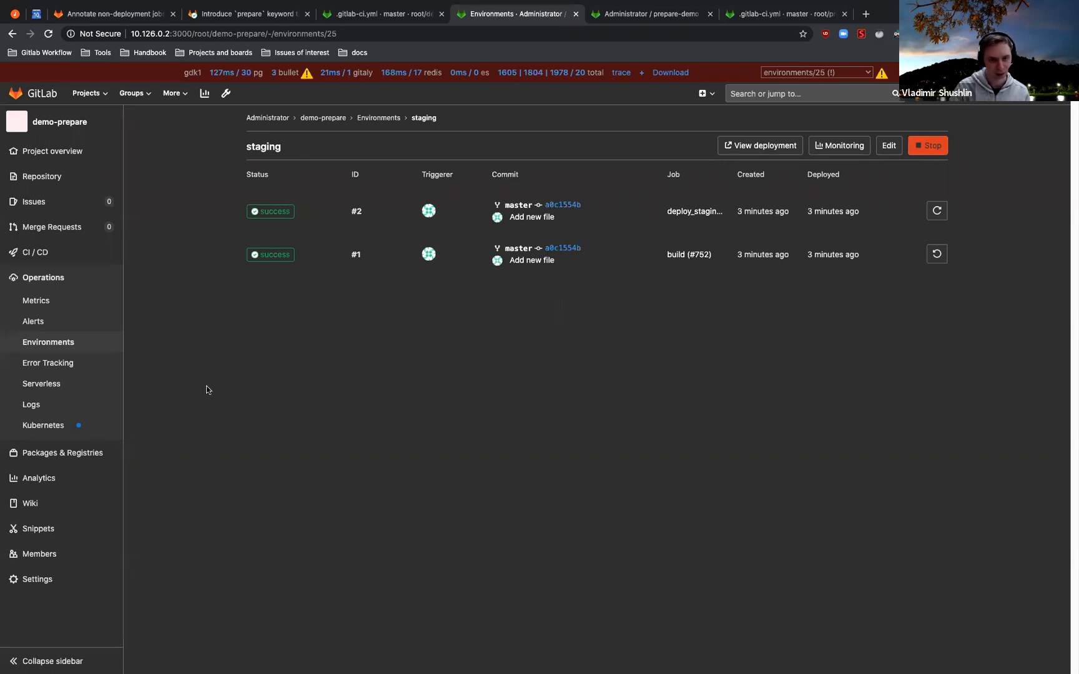
pyautogui.moveTo(192, 375)
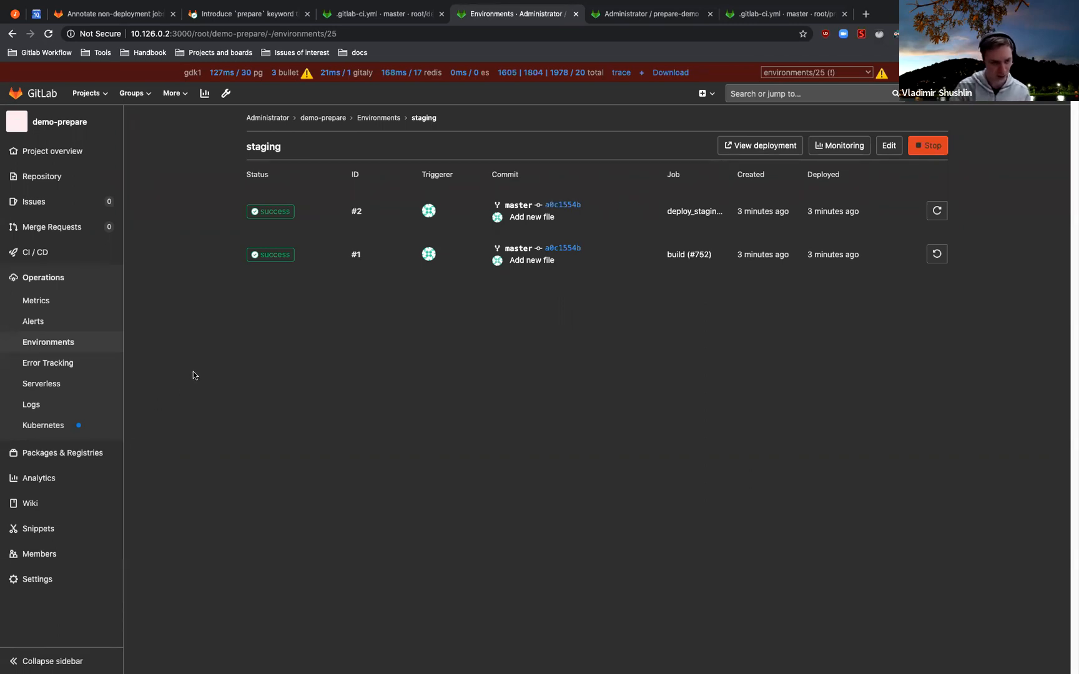
pyautogui.moveTo(568, 378)
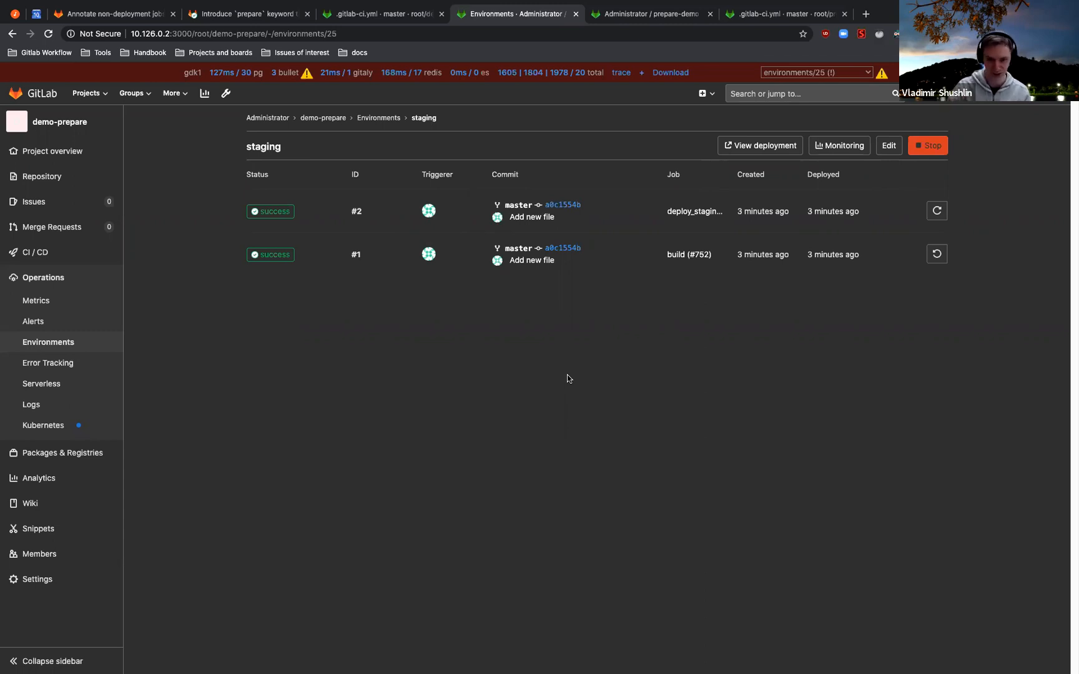
pyautogui.moveTo(555, 424)
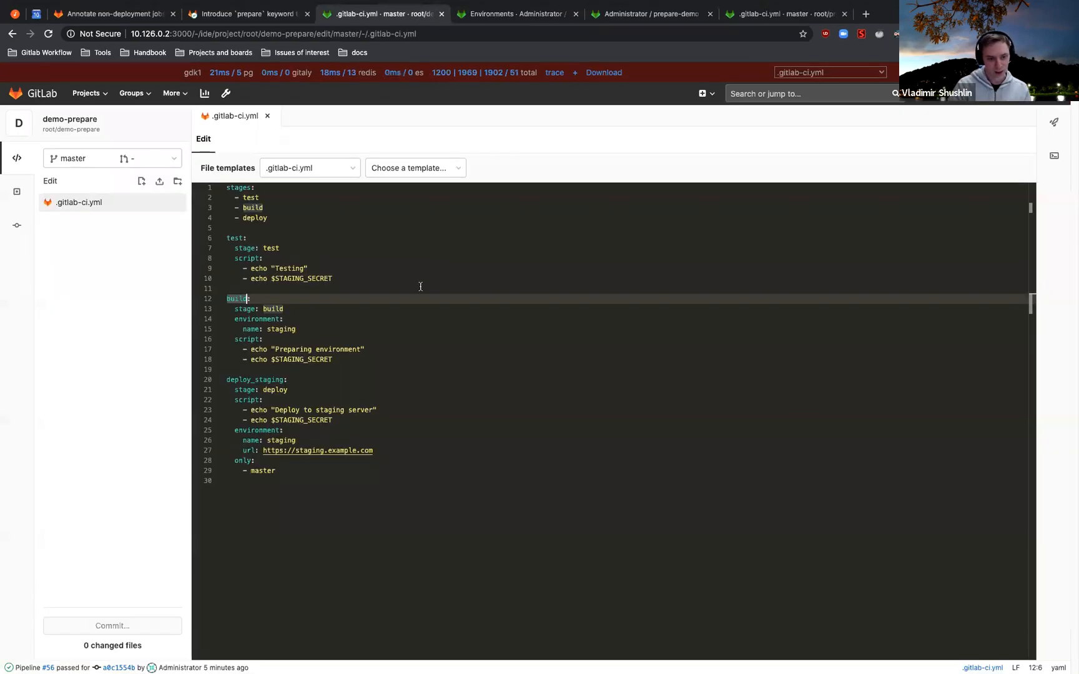
# Add 'action: prepare' under build's environment, commit to master, and return to Environments.
pyautogui.click(315, 317)
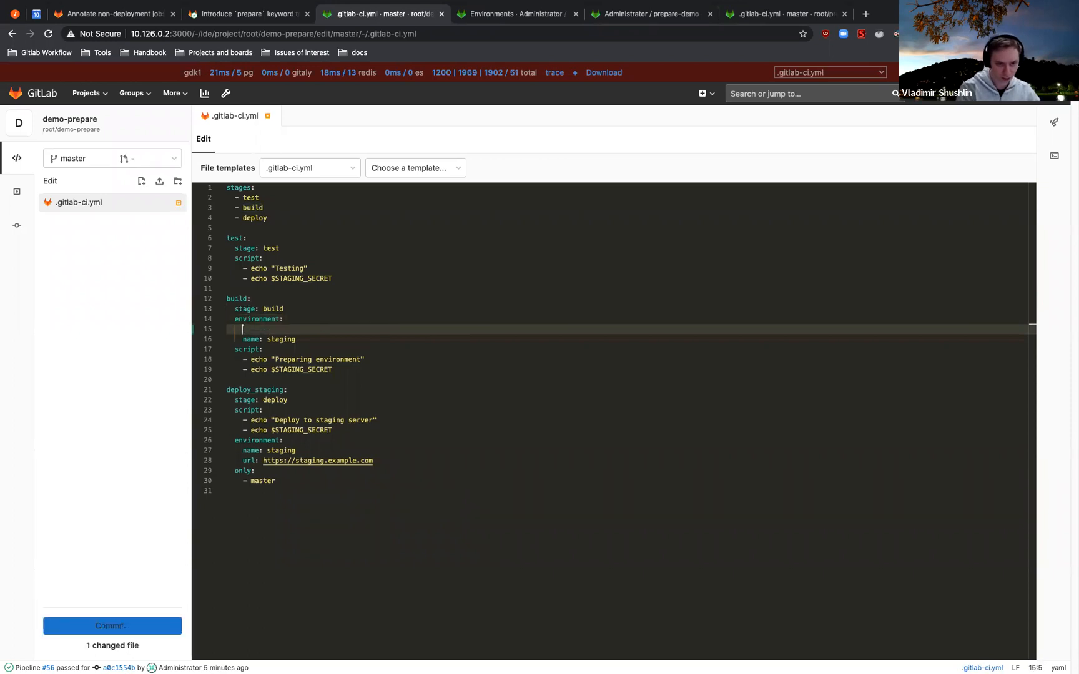
pyautogui.write('action: prepare')
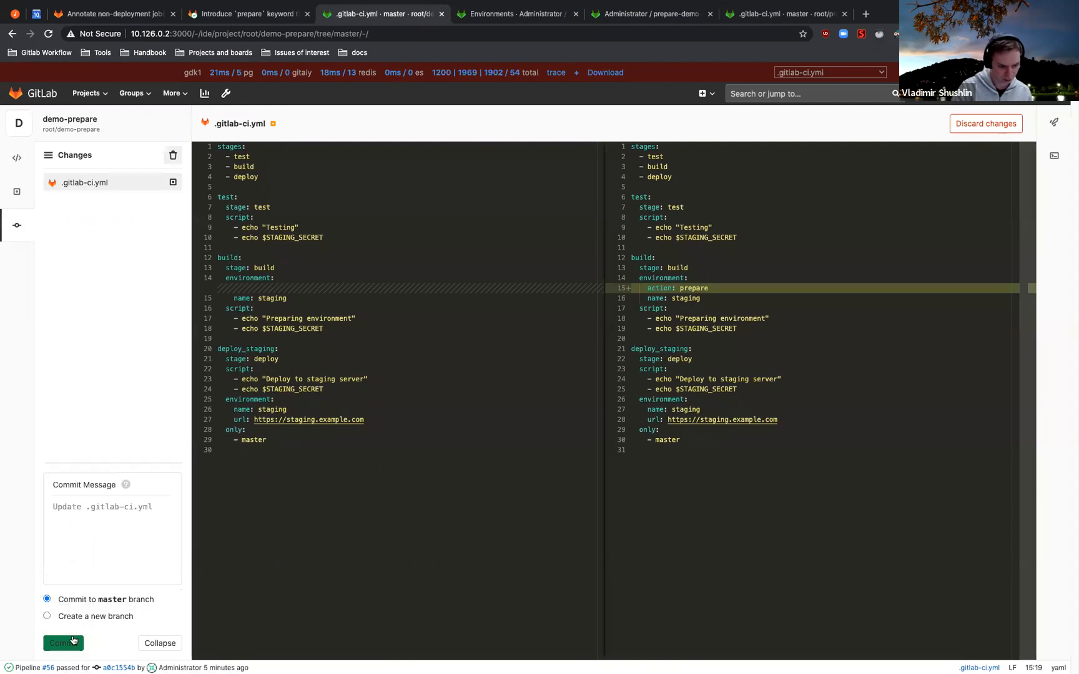
pyautogui.click(63, 643)
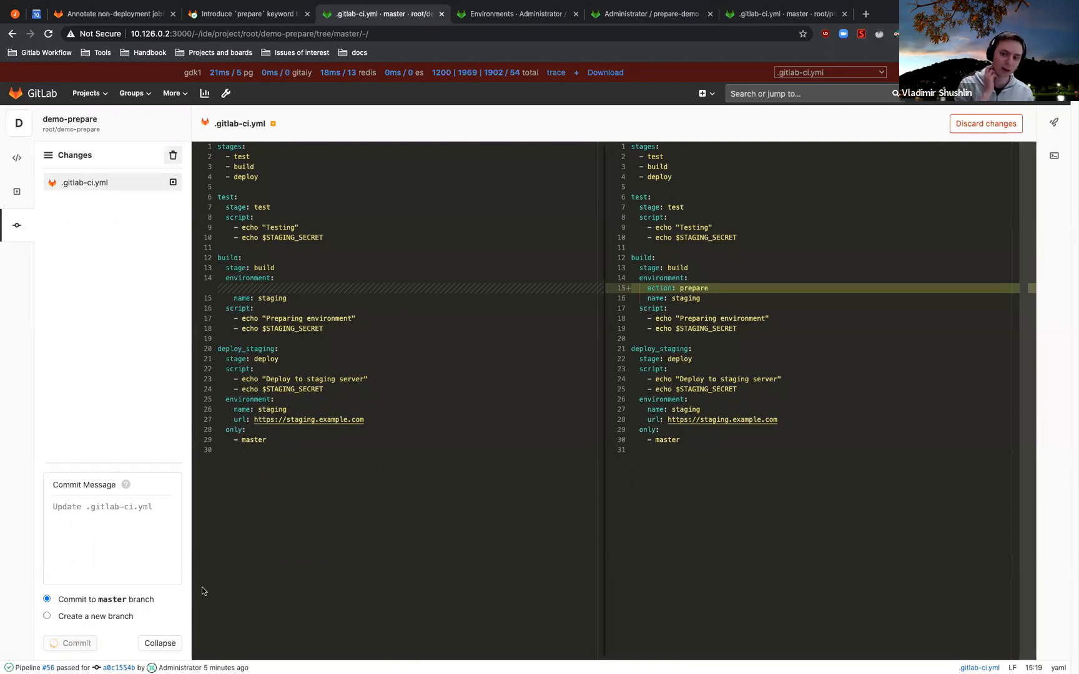
pyautogui.click(75, 643)
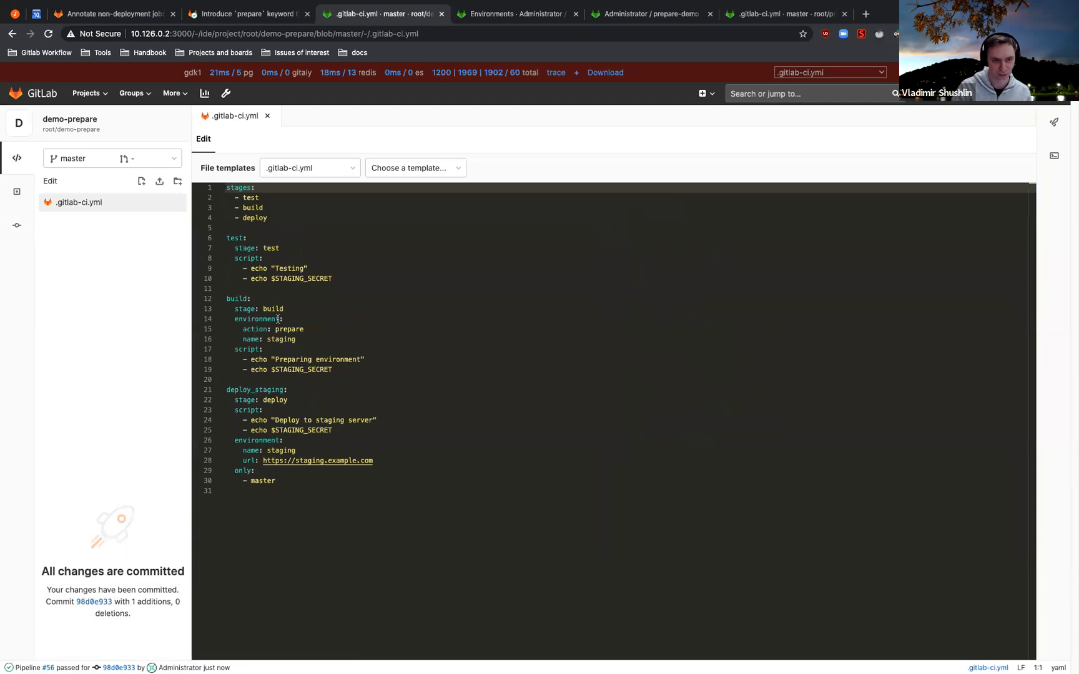
pyautogui.click(513, 14)
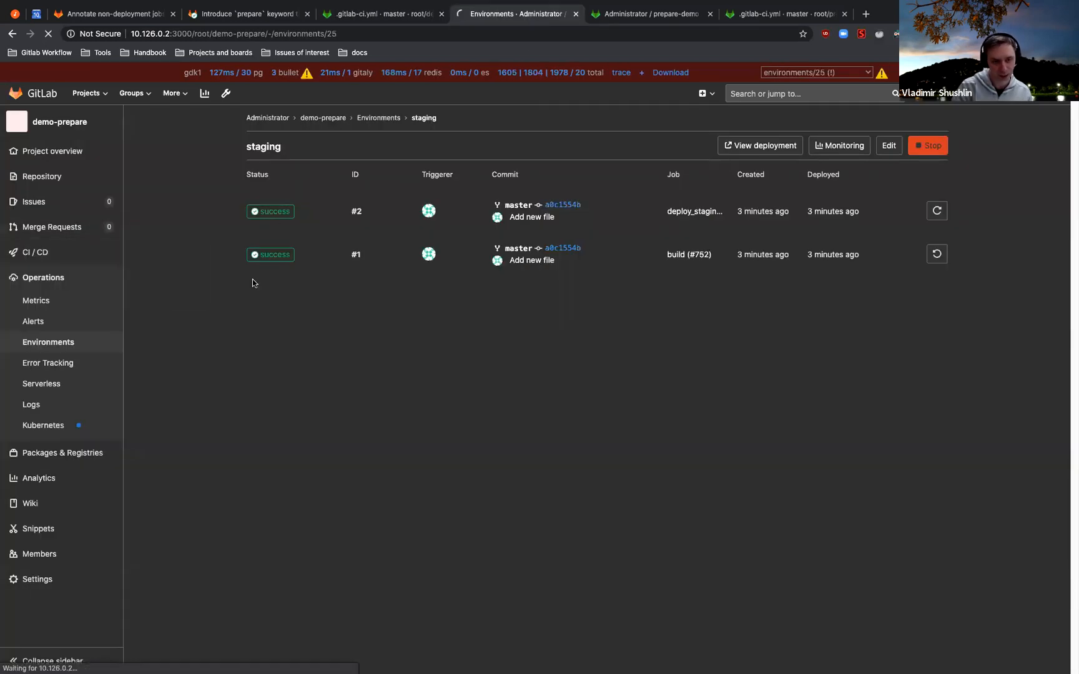
# Check pipeline #57's test stage and view its passed build job #755 log.
pyautogui.click(38, 274)
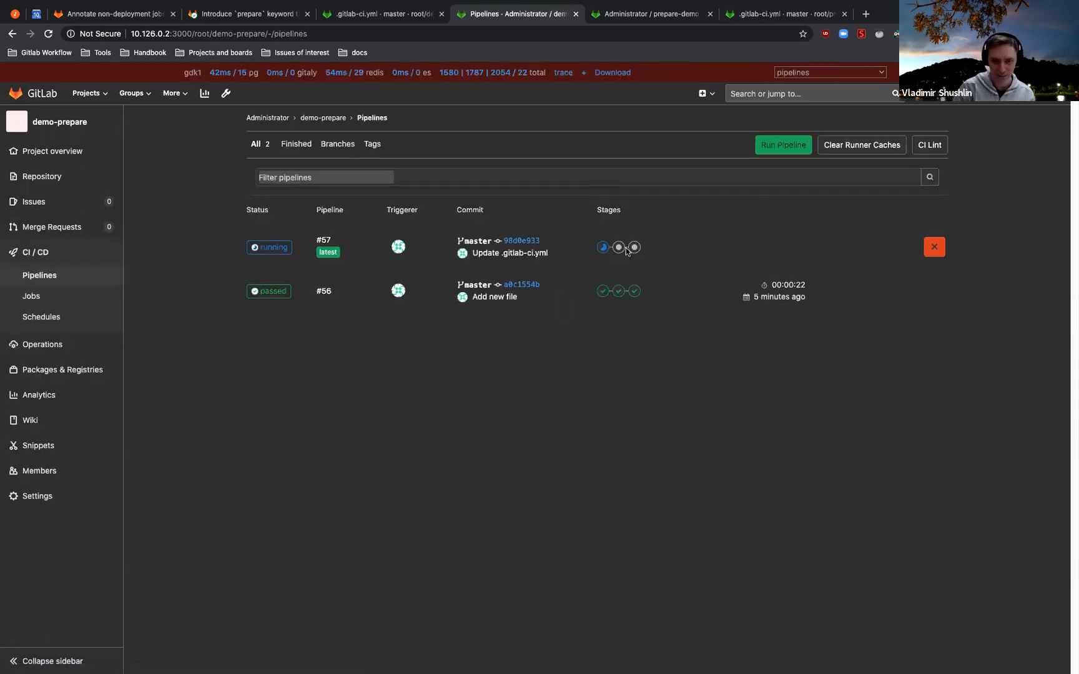
pyautogui.moveTo(603, 247)
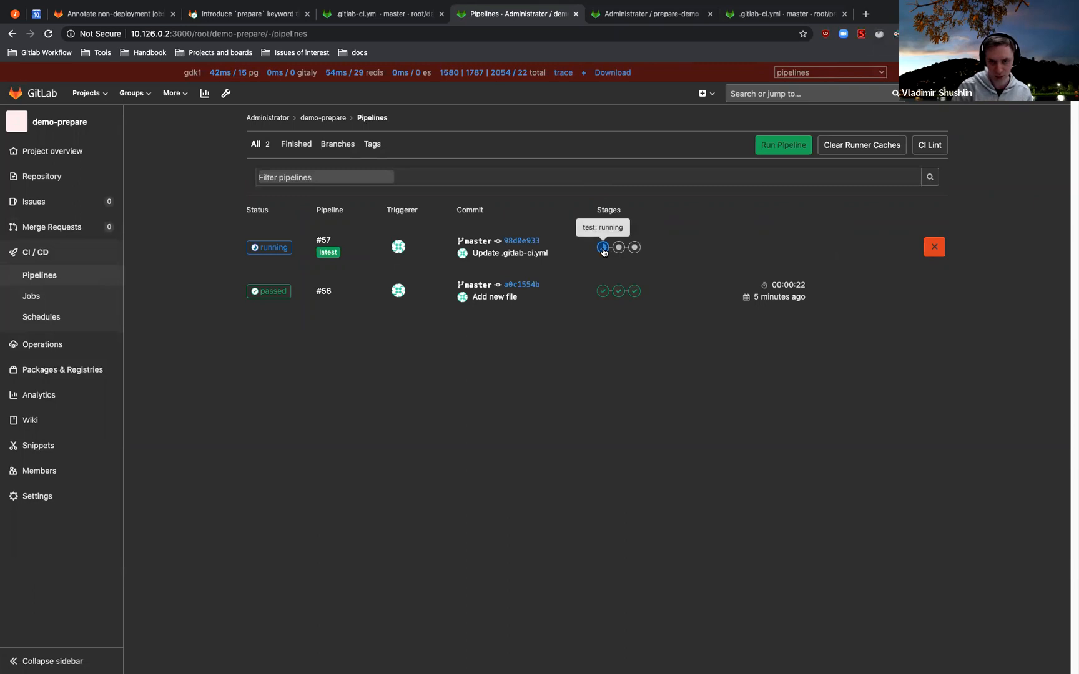
pyautogui.click(603, 247)
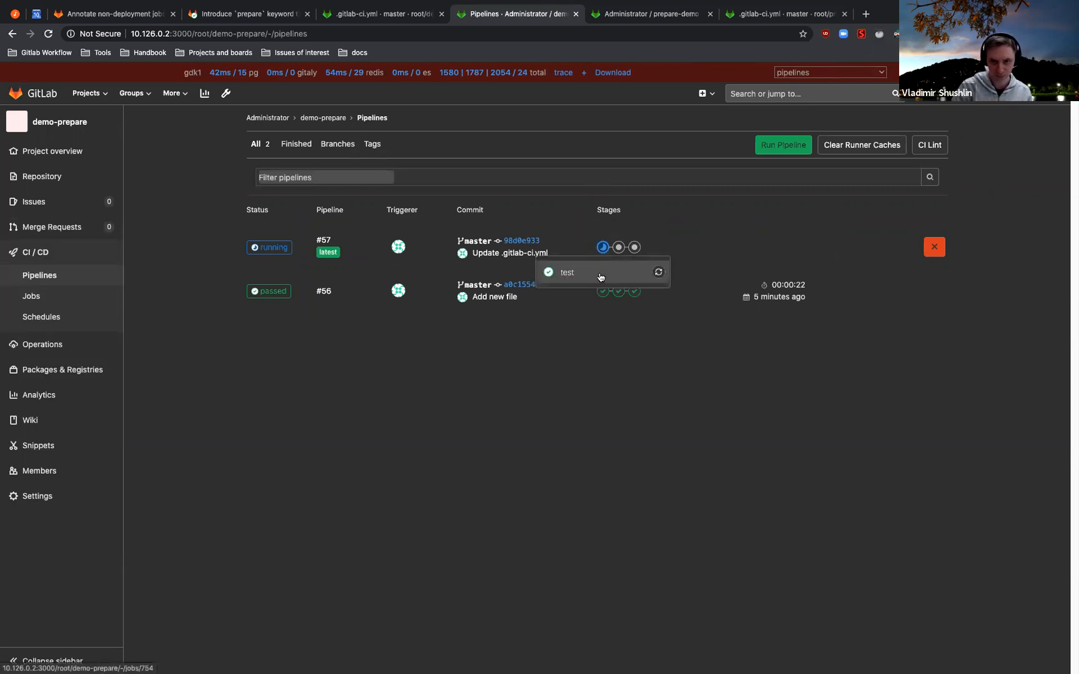
pyautogui.click(566, 273)
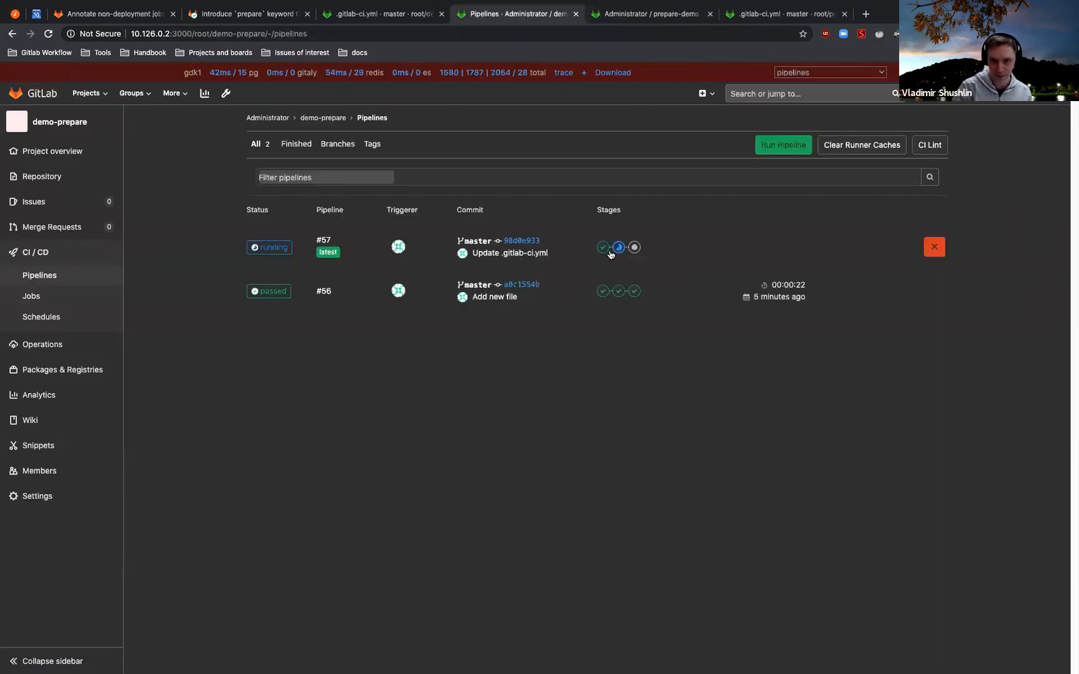
pyautogui.click(618, 247)
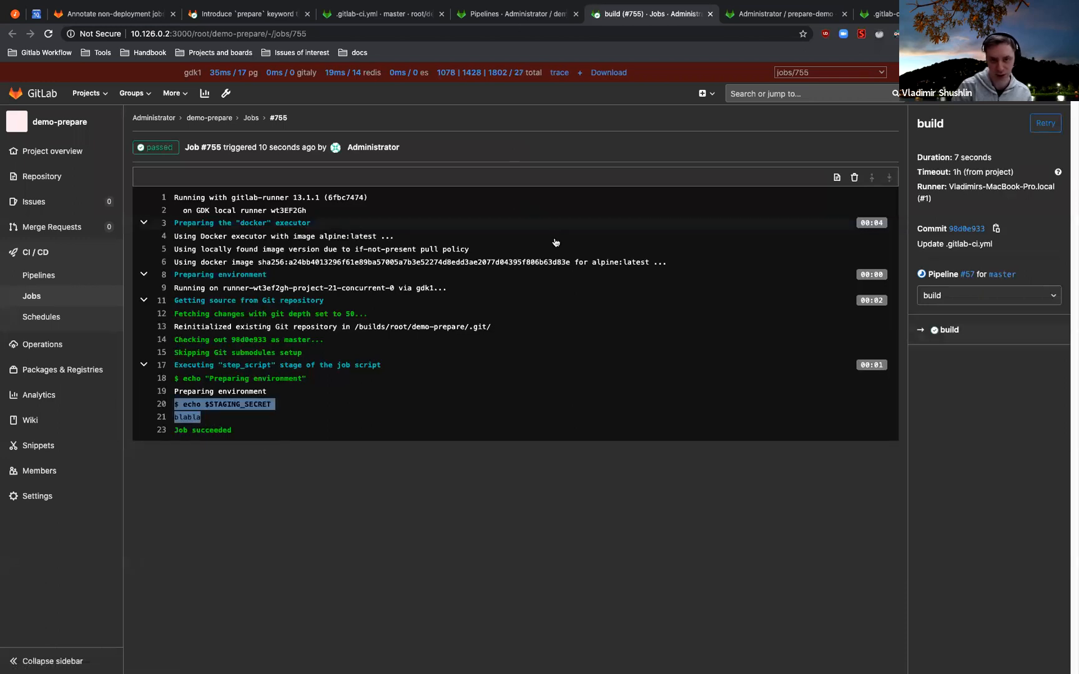
pyautogui.moveTo(698, 147)
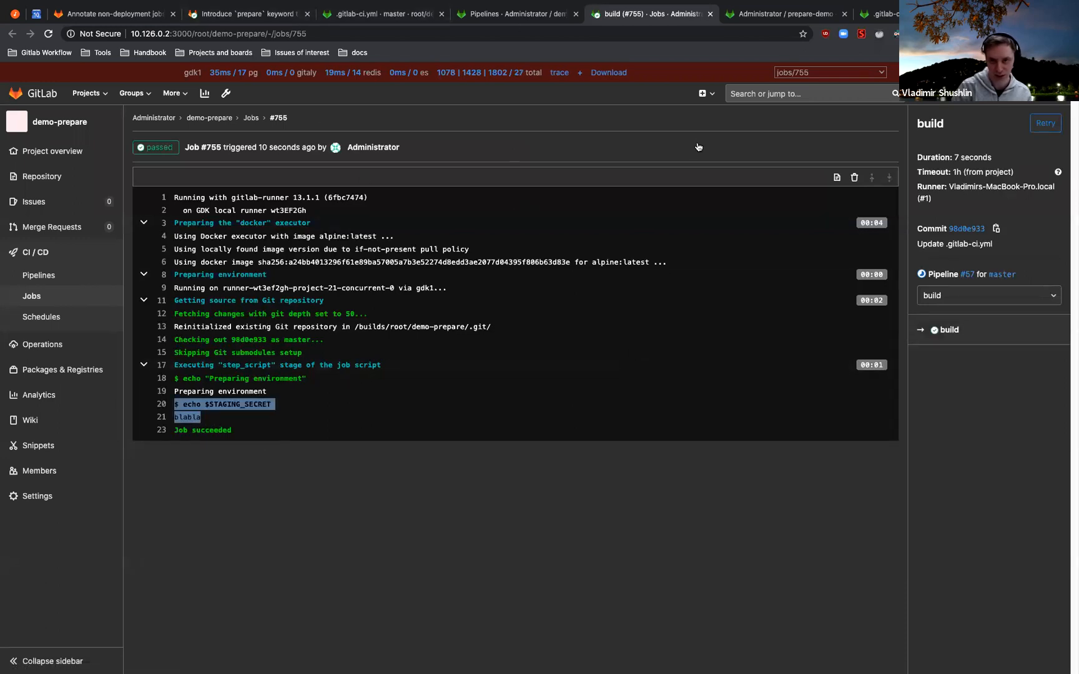
pyautogui.moveTo(769, 161)
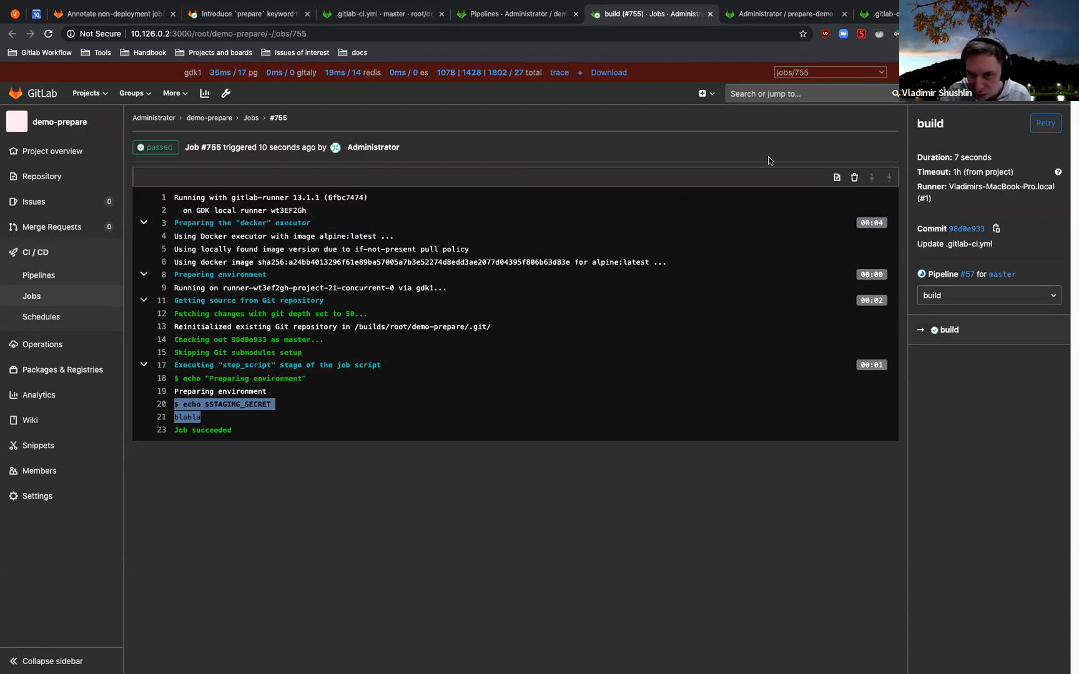
pyautogui.moveTo(654, 232)
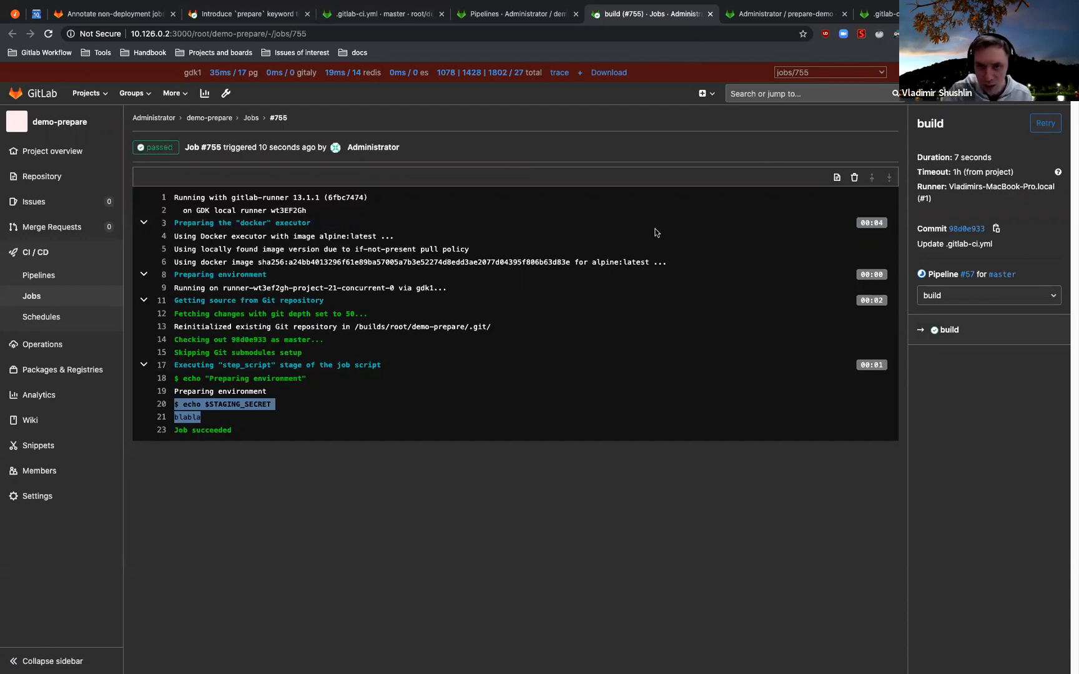
# View pipeline #57's passed jobs, then the Environments page listing staging deployment #3.
pyautogui.click(784, 13)
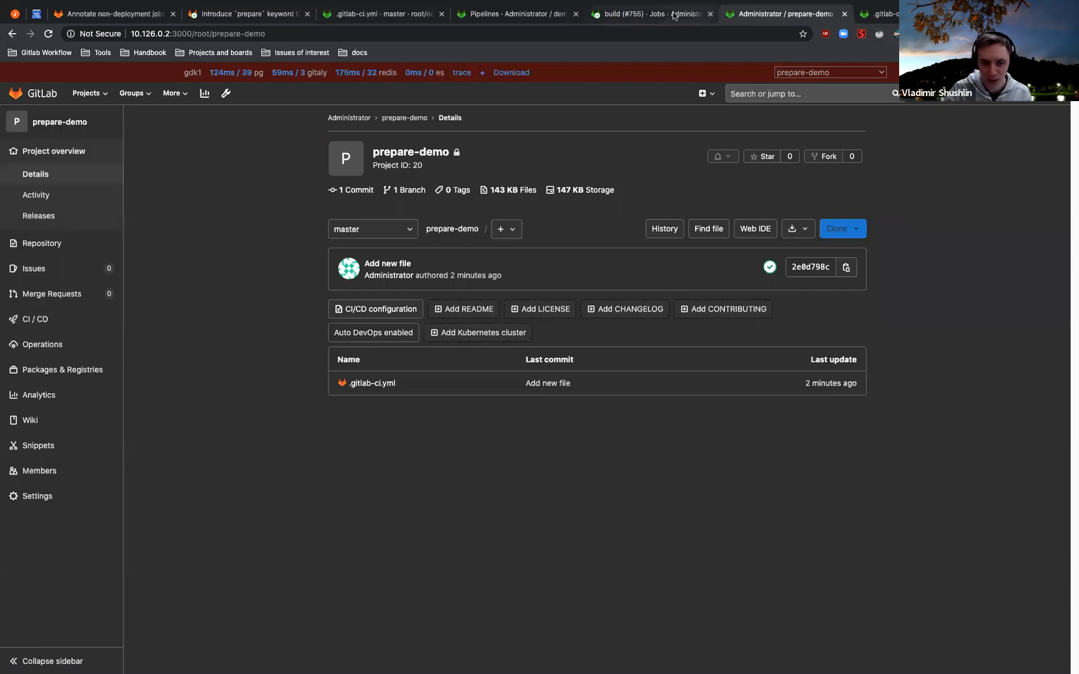
pyautogui.click(647, 14)
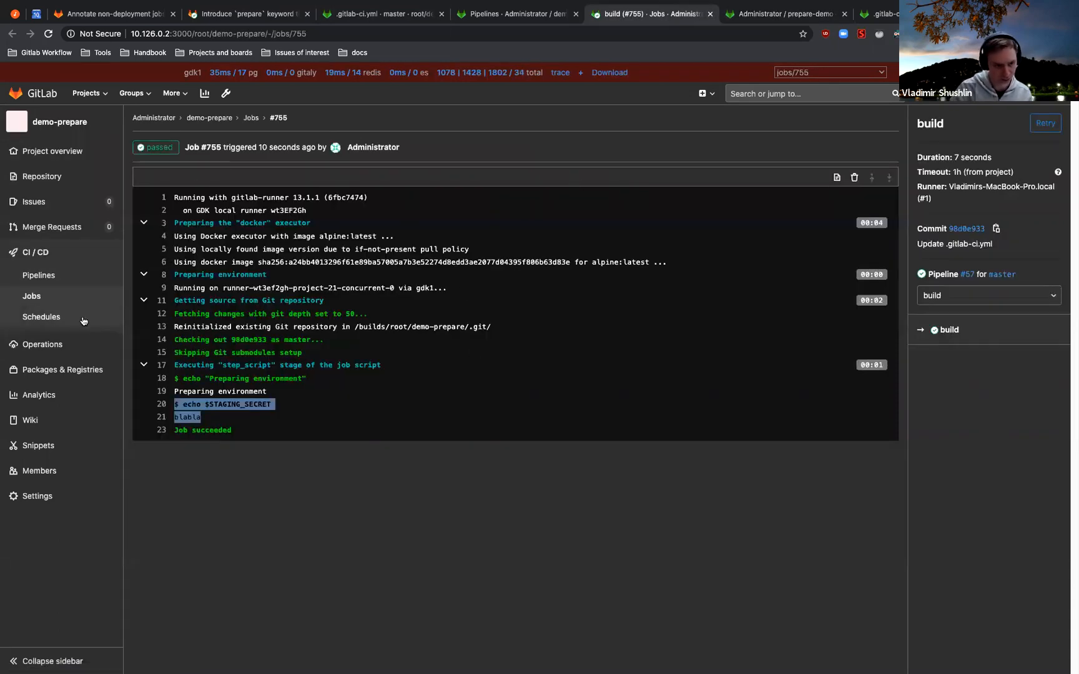
pyautogui.click(1001, 274)
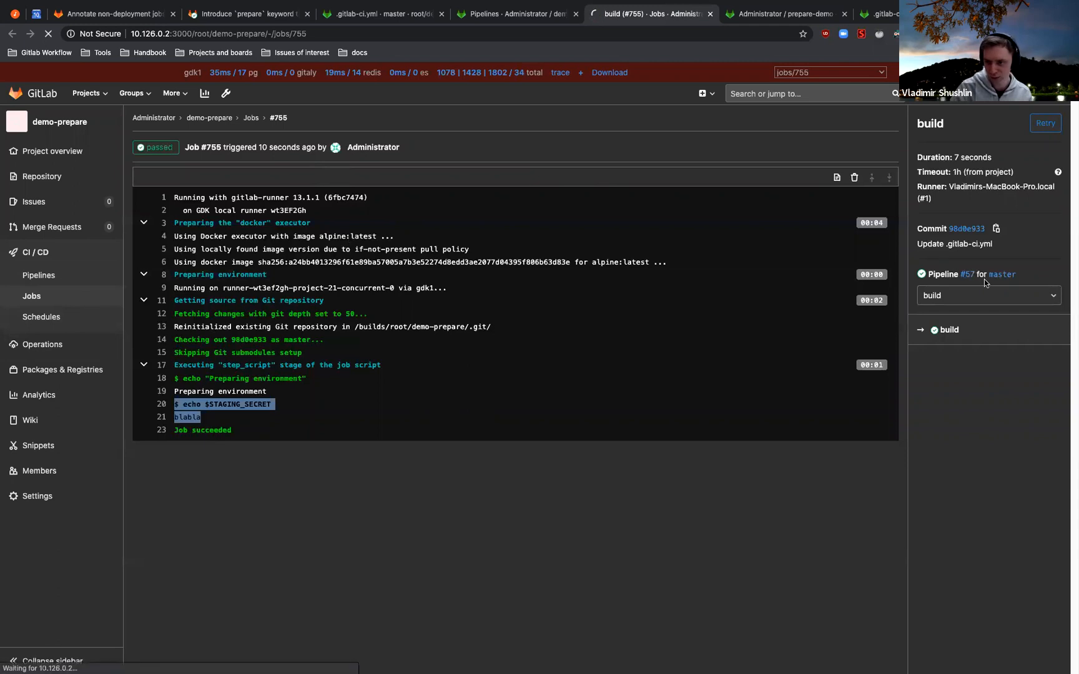
pyautogui.click(966, 273)
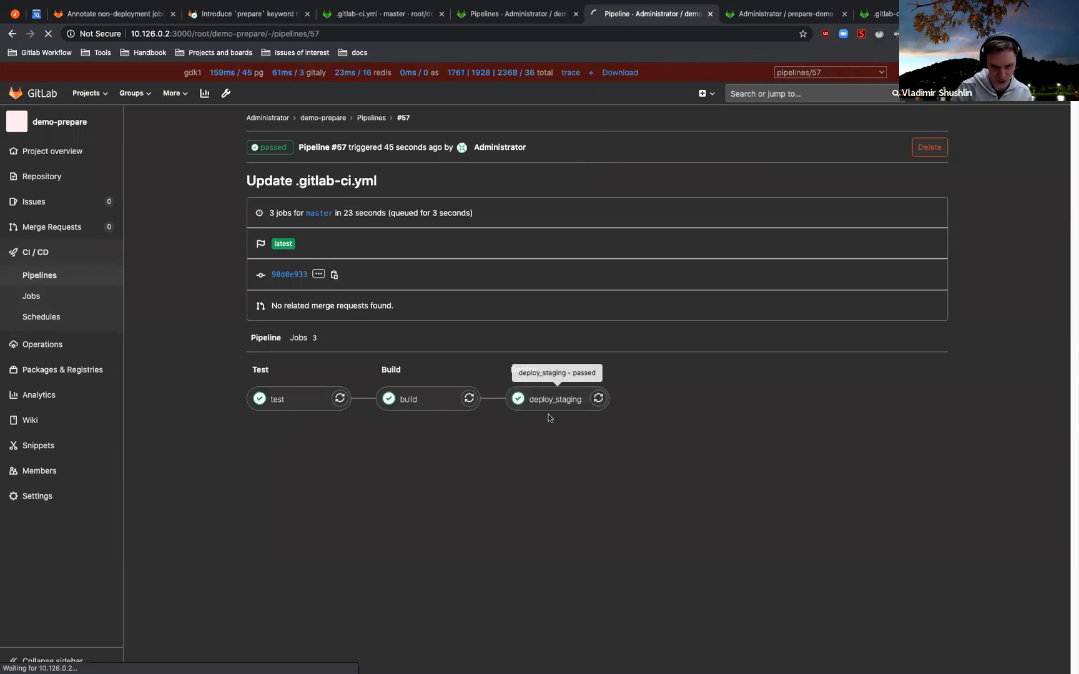
pyautogui.click(554, 400)
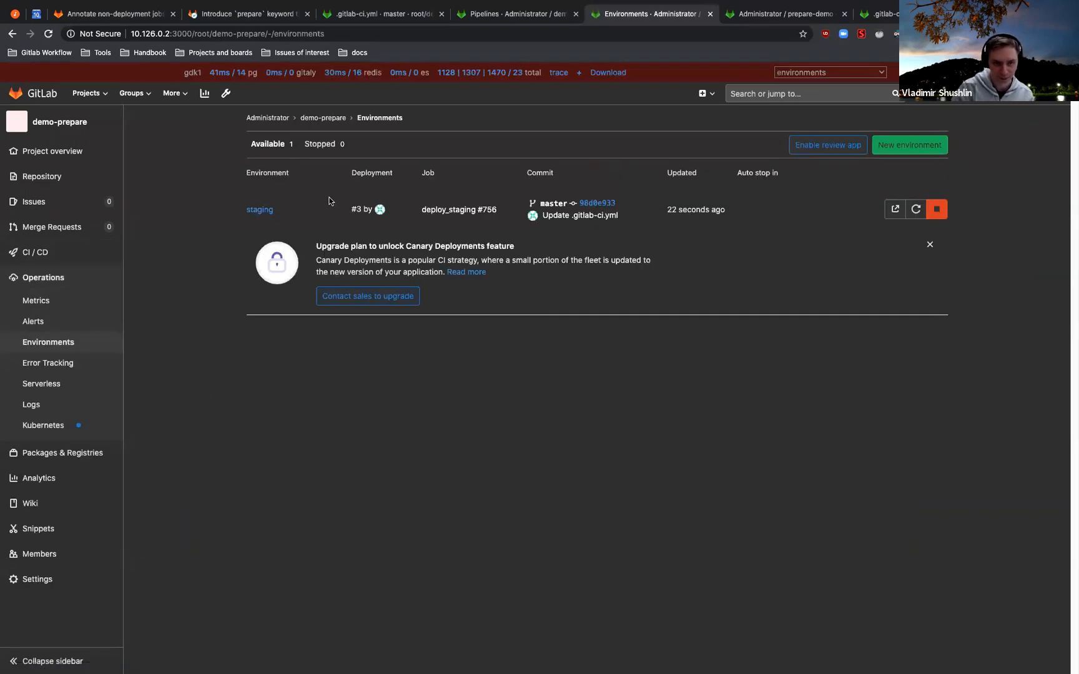
# View the staging environment's deployments, showing #3 from deploy_staging only.
pyautogui.click(260, 210)
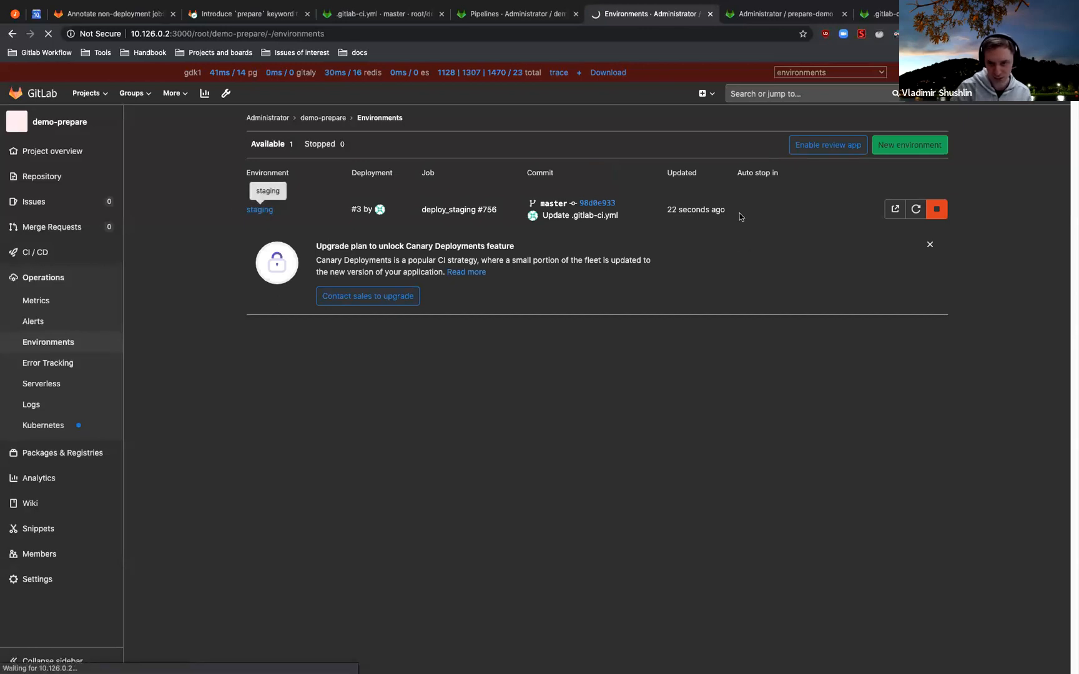
pyautogui.click(259, 210)
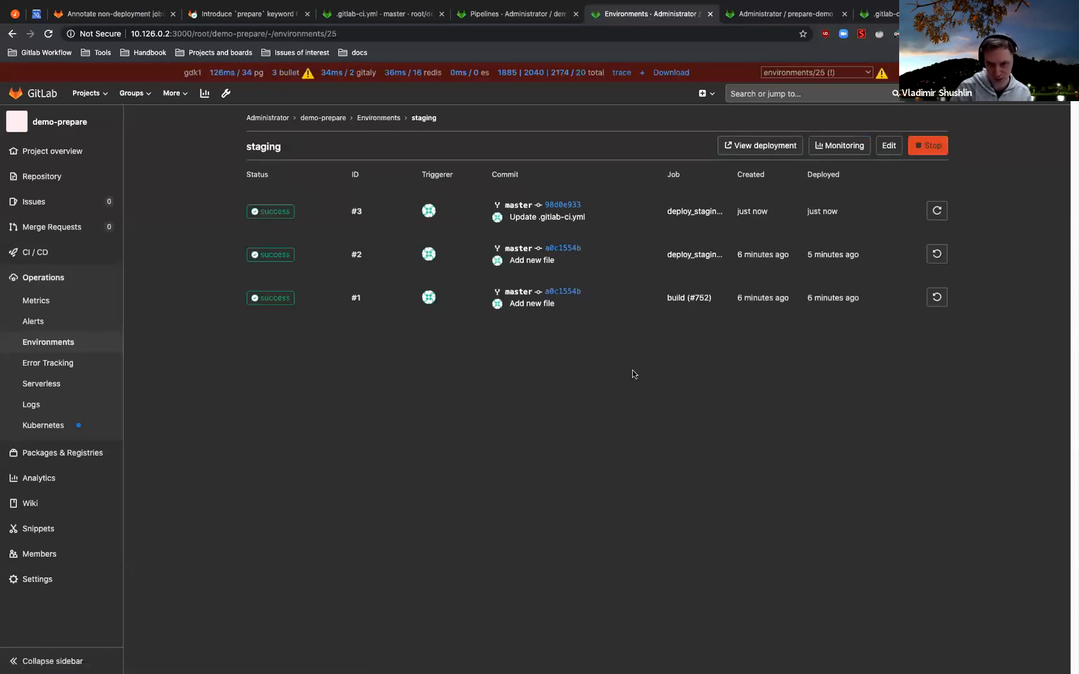
pyautogui.moveTo(447, 243)
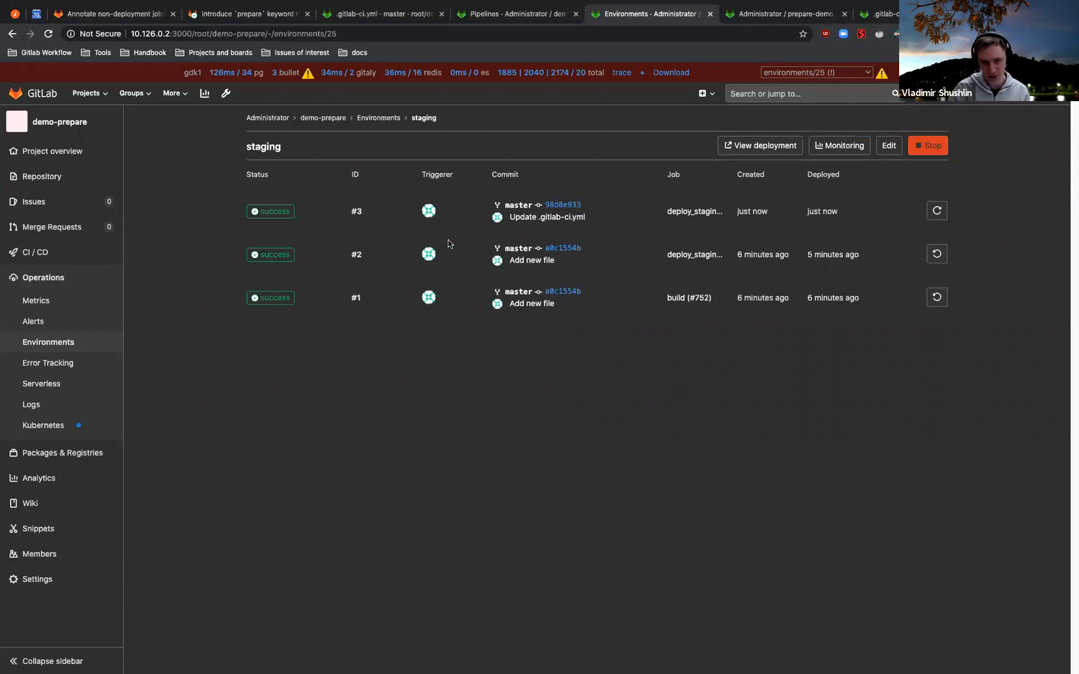
pyautogui.moveTo(763, 241)
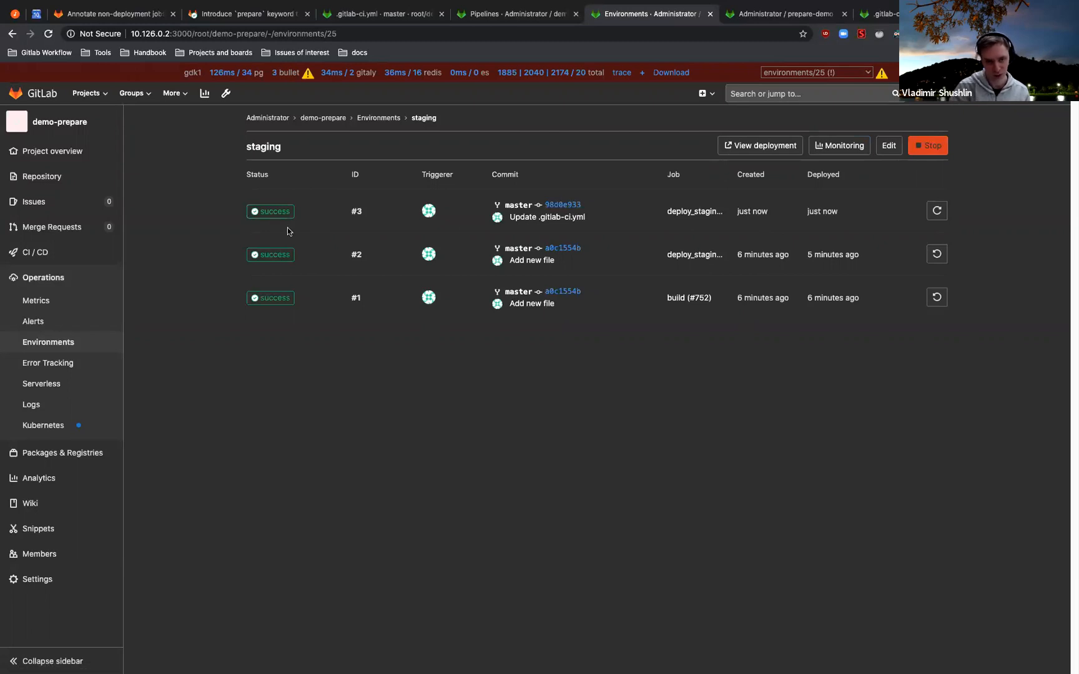
pyautogui.moveTo(344, 238)
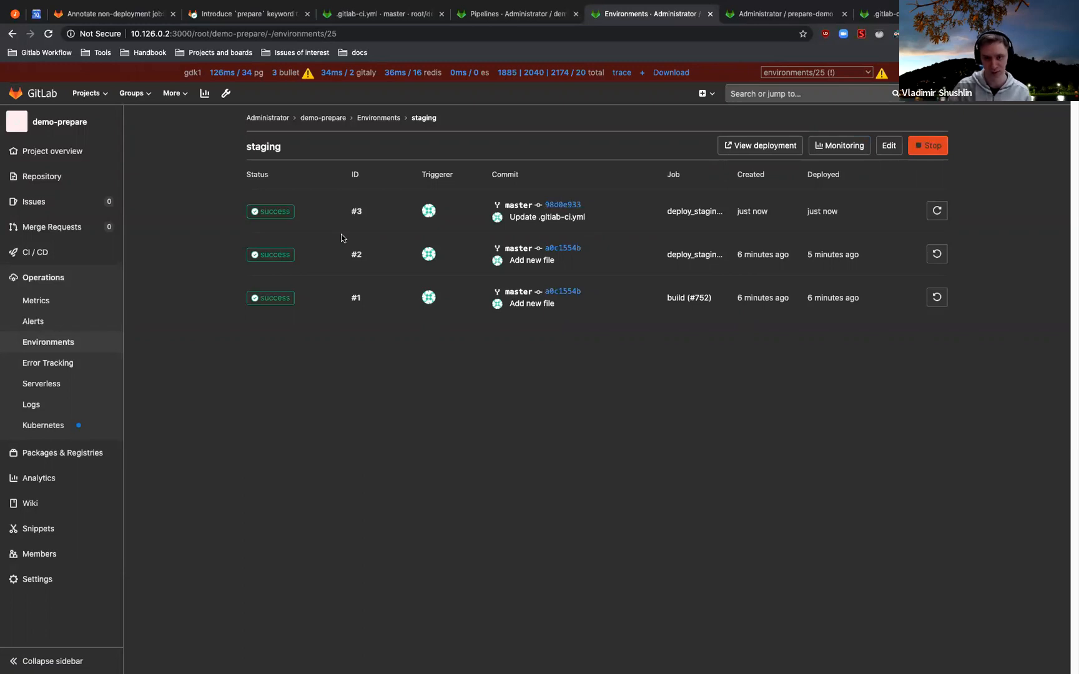
pyautogui.moveTo(361, 226)
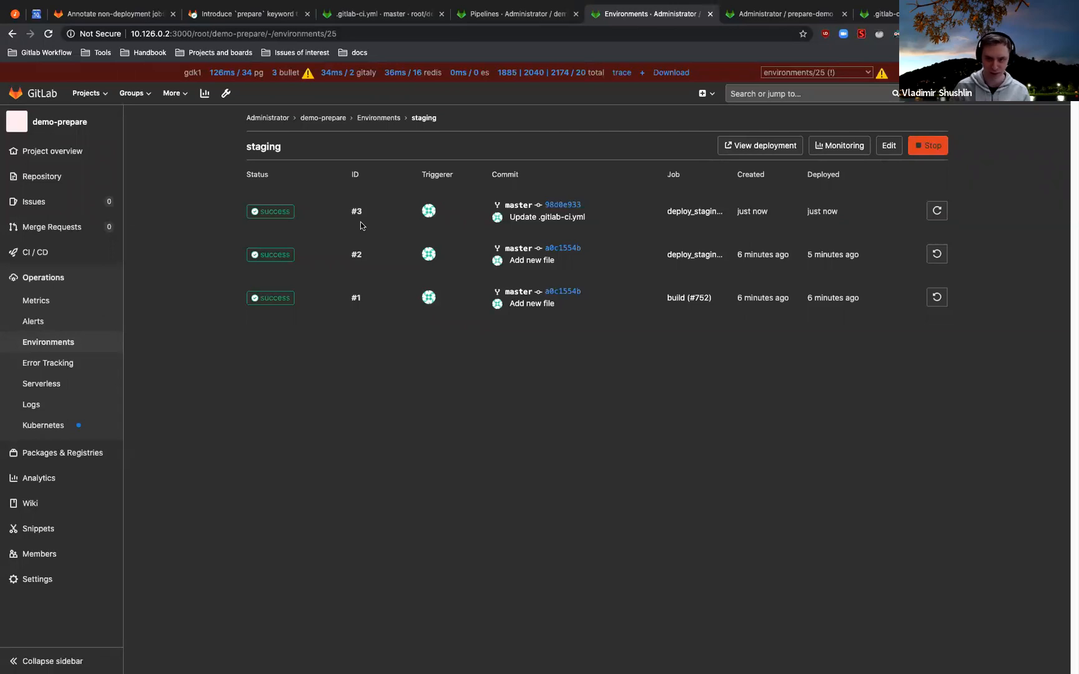
pyautogui.moveTo(371, 220)
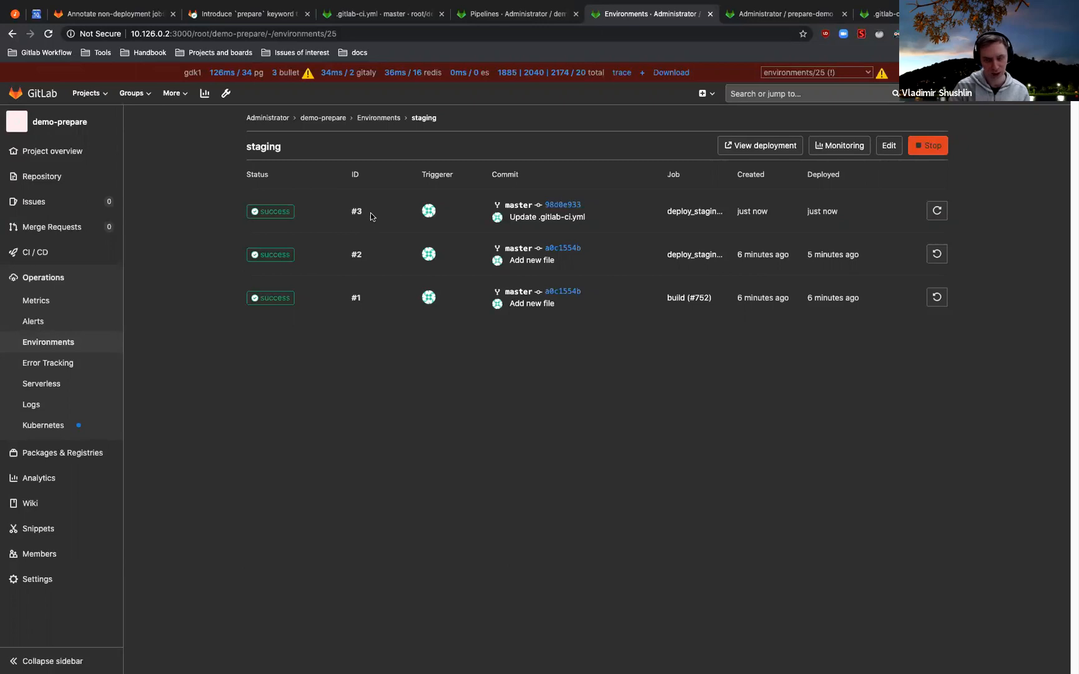
pyautogui.moveTo(519, 378)
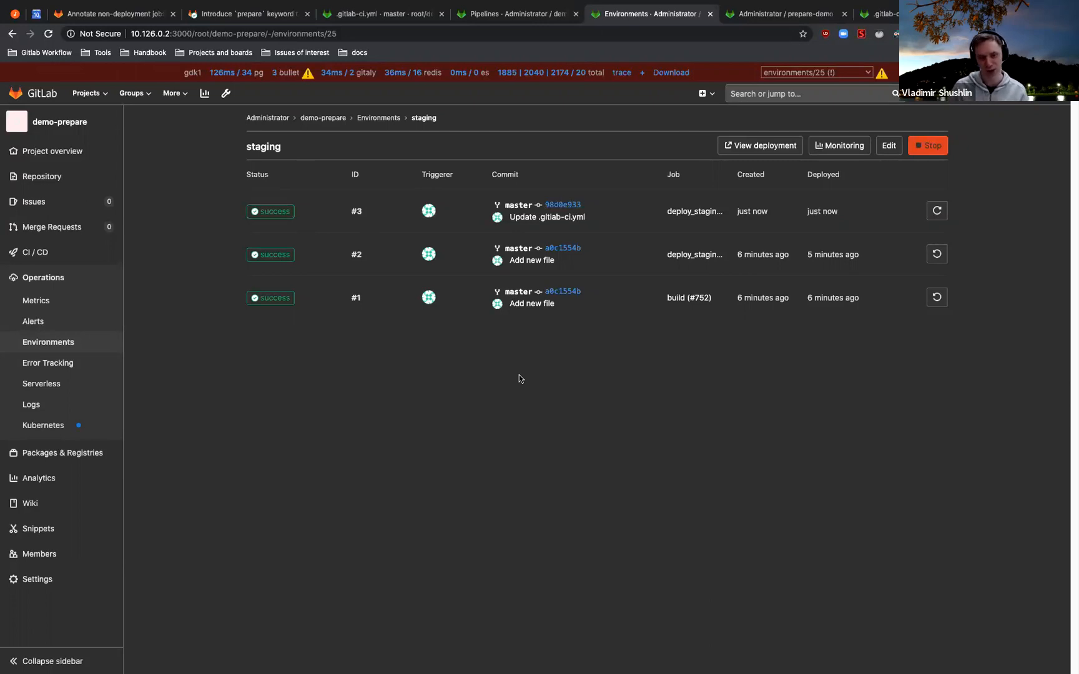
pyautogui.moveTo(689, 299)
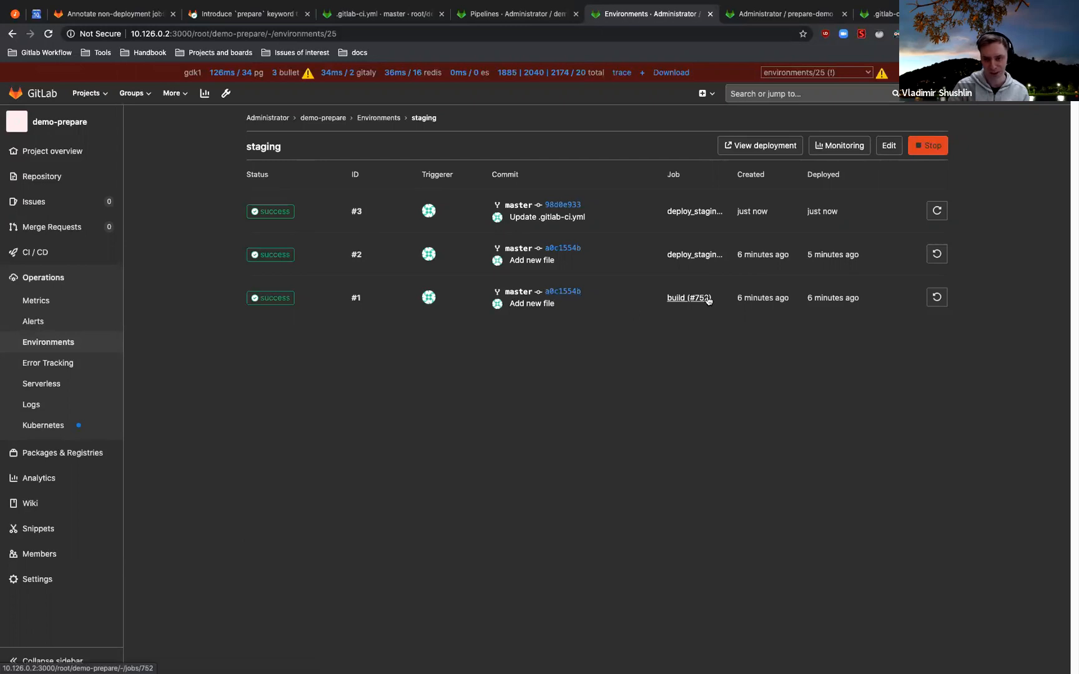
pyautogui.moveTo(602, 278)
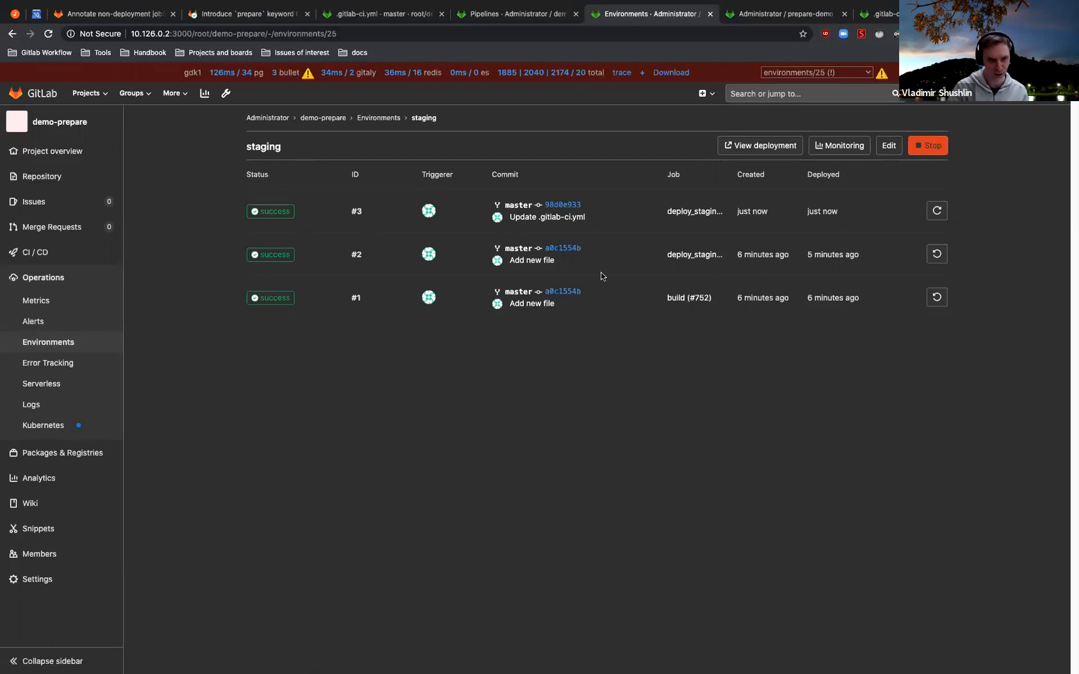
pyautogui.moveTo(618, 190)
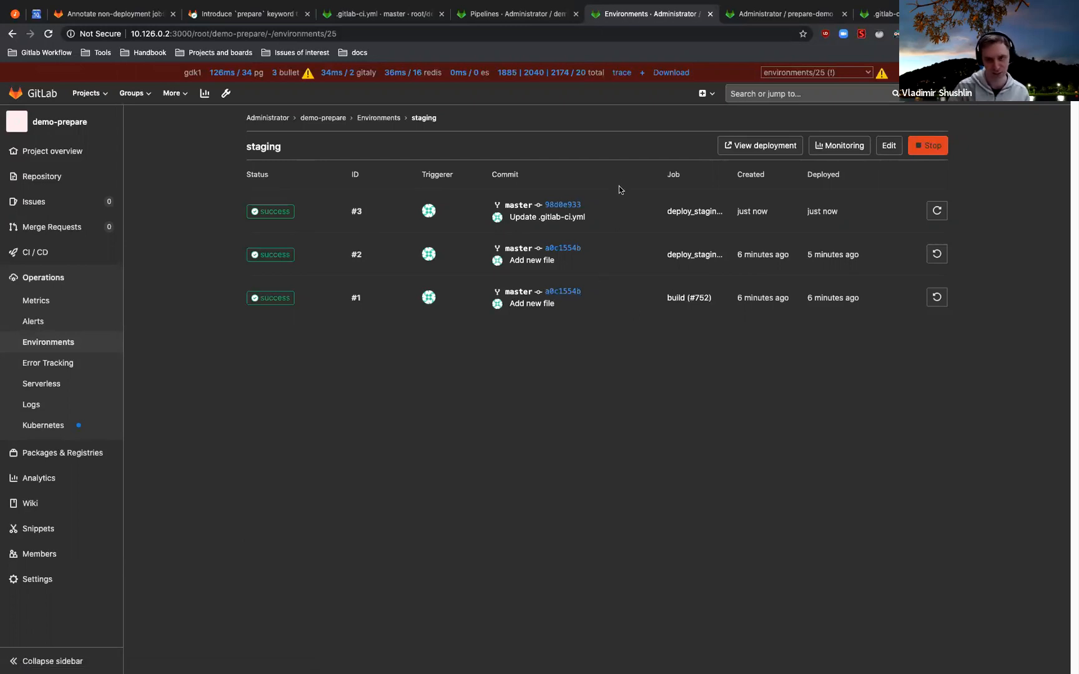